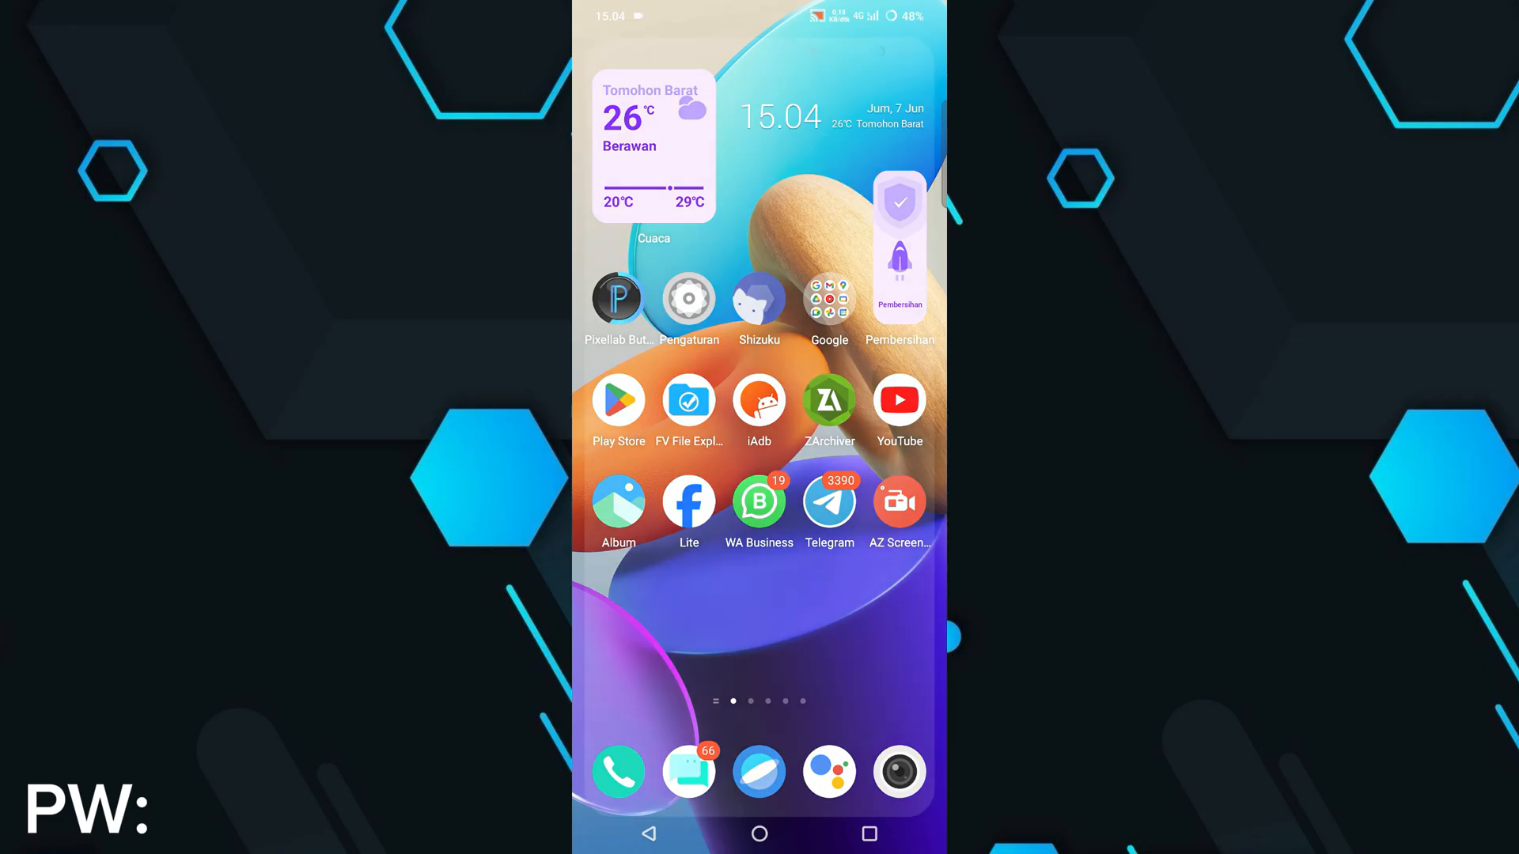
Step: Launch ZArchiver, dismiss the notification and tips prompts, and open the Download folder
click(828, 400)
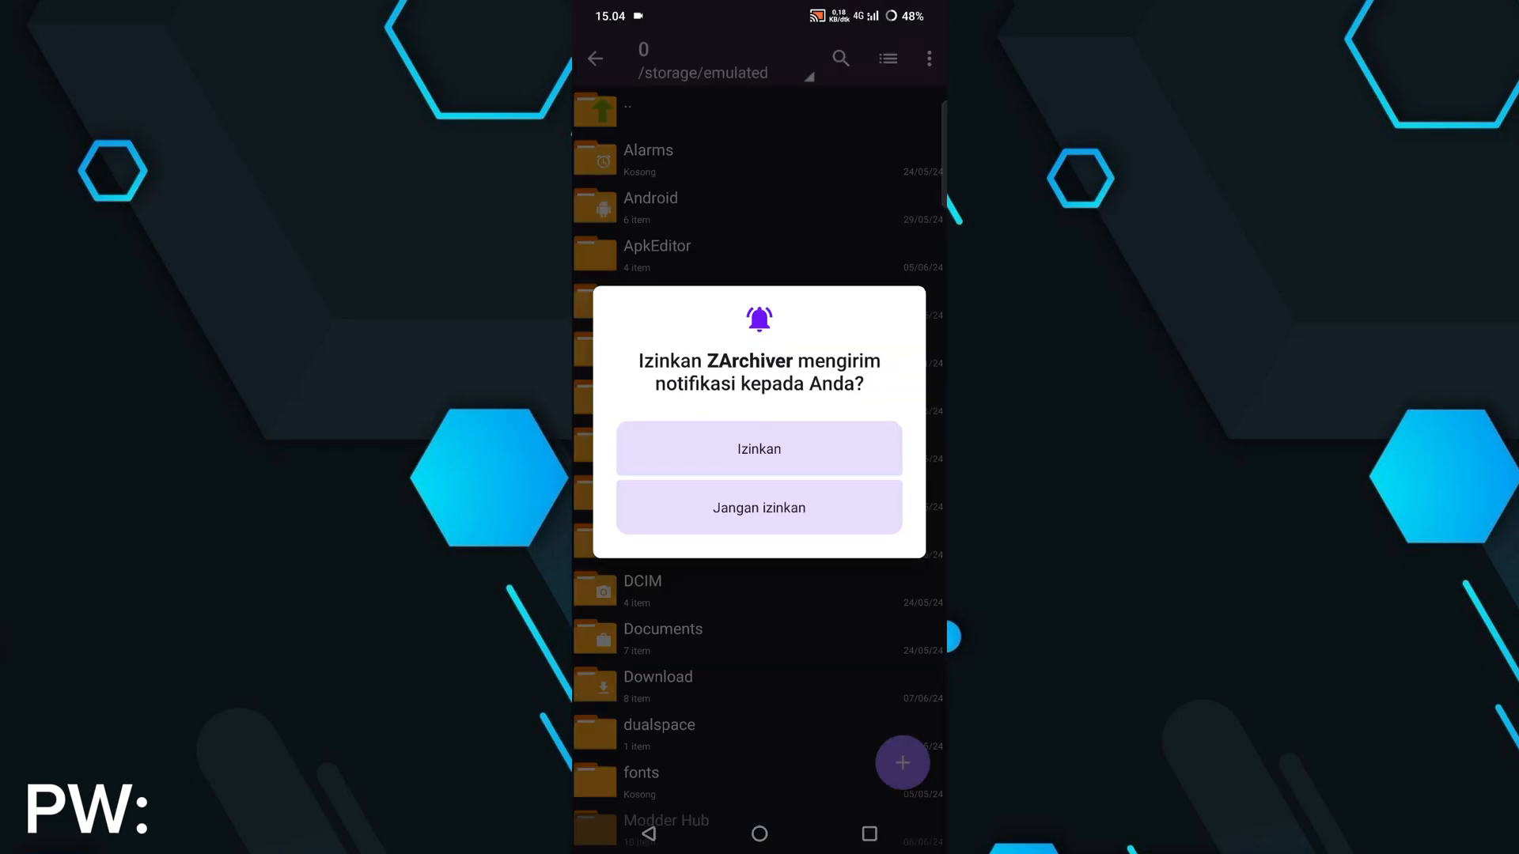
click(759, 448)
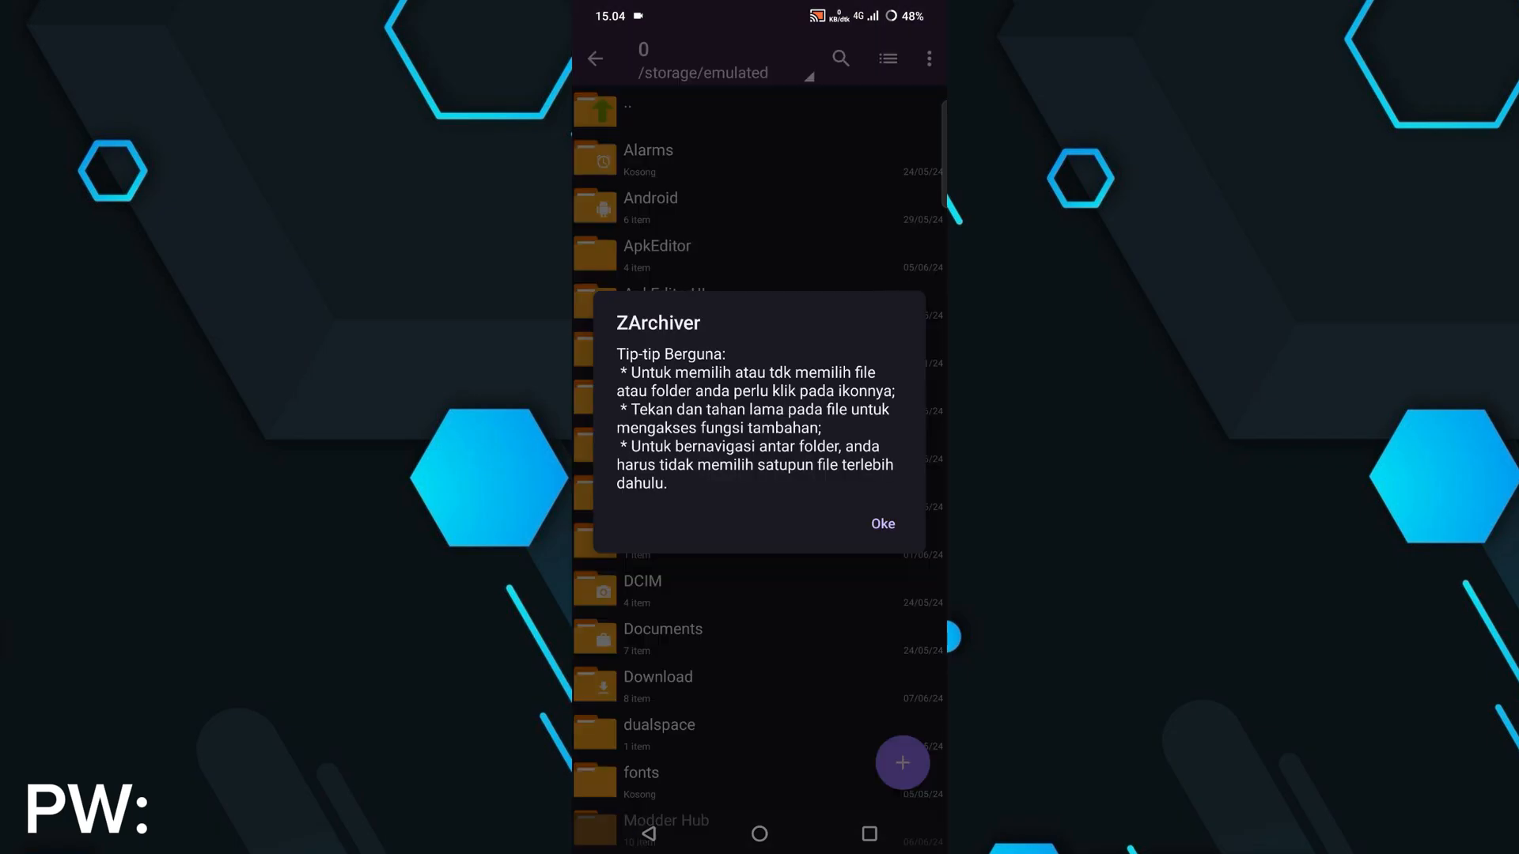
click(881, 523)
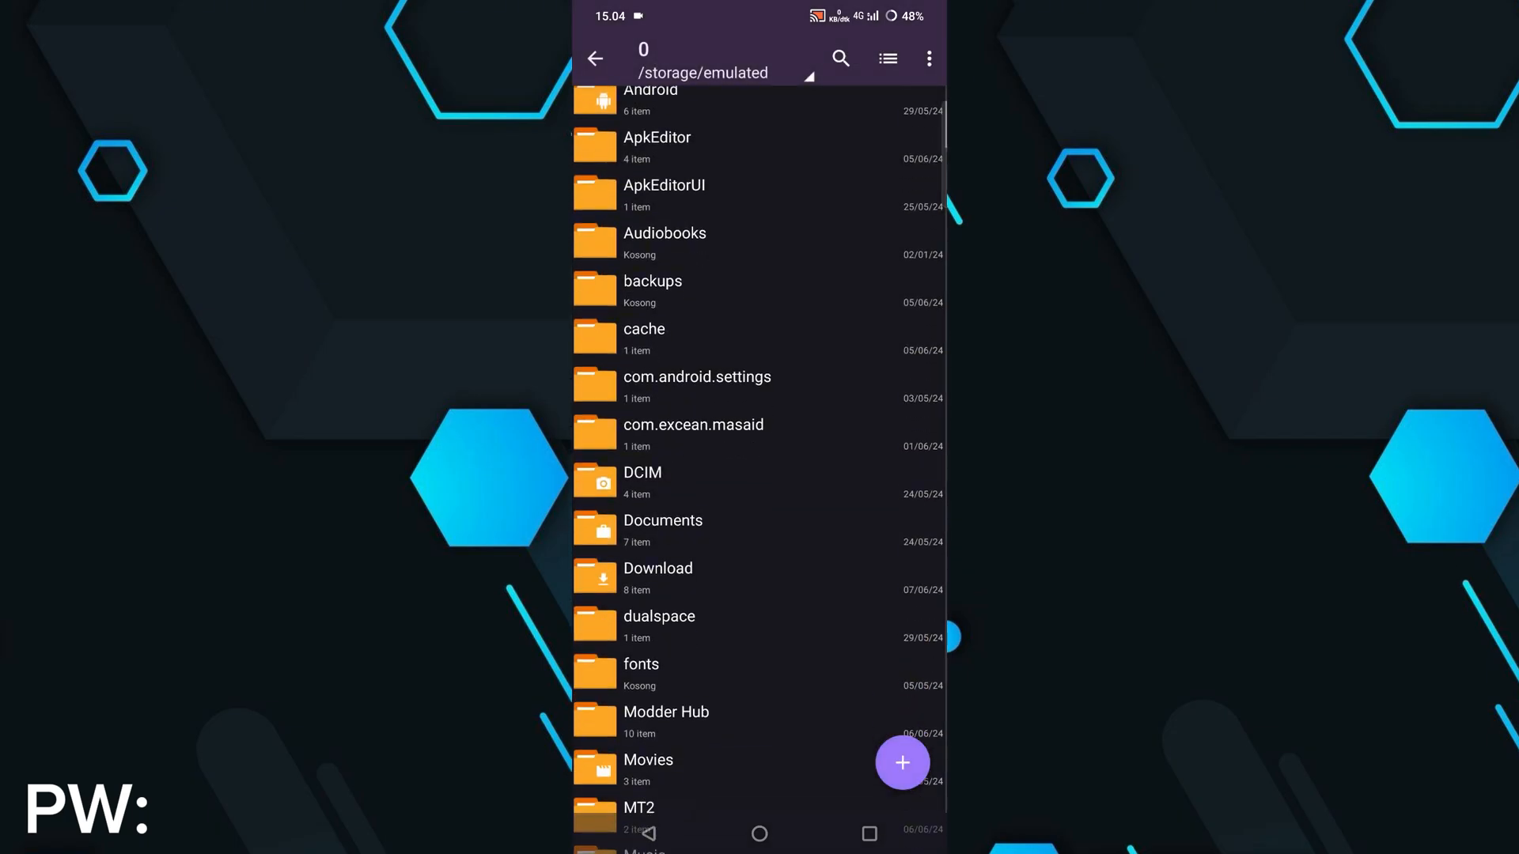
scroll(down, 3)
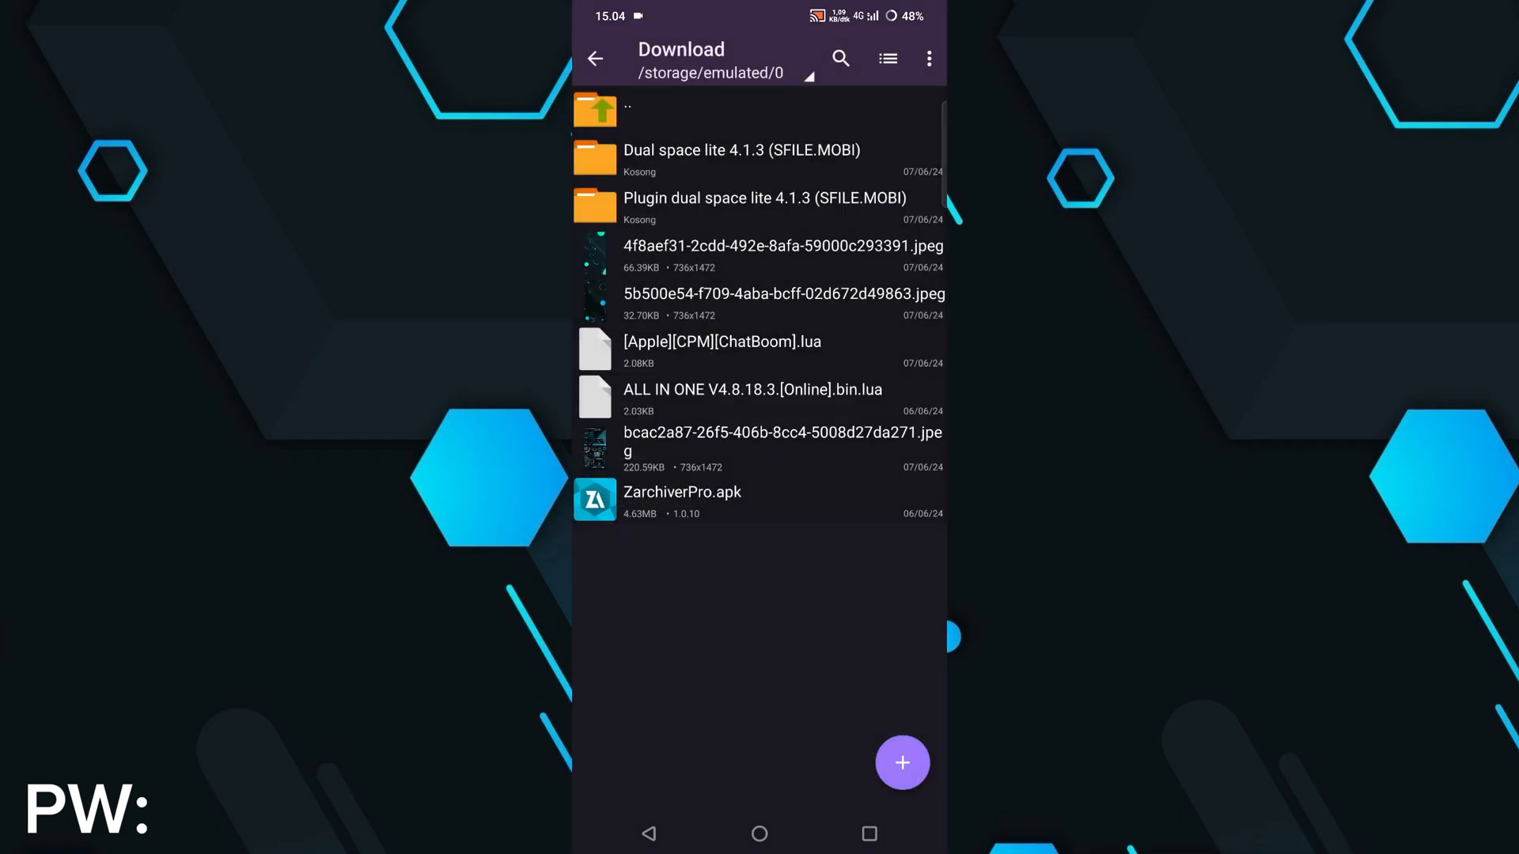
click(681, 501)
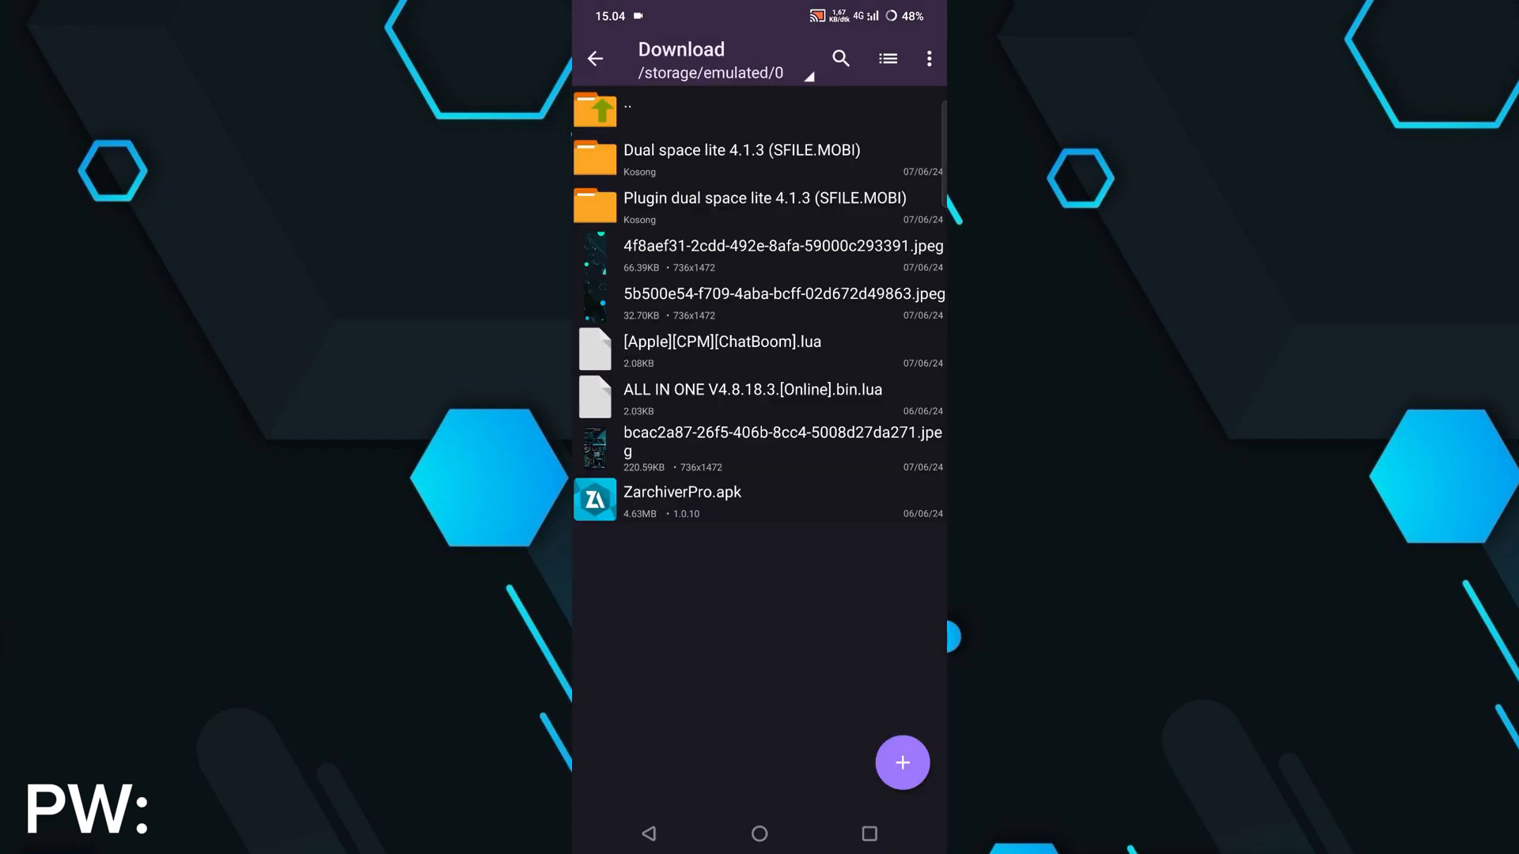
Step: Install ZarchiverPro.apk and return to the phone's home screen
click(681, 499)
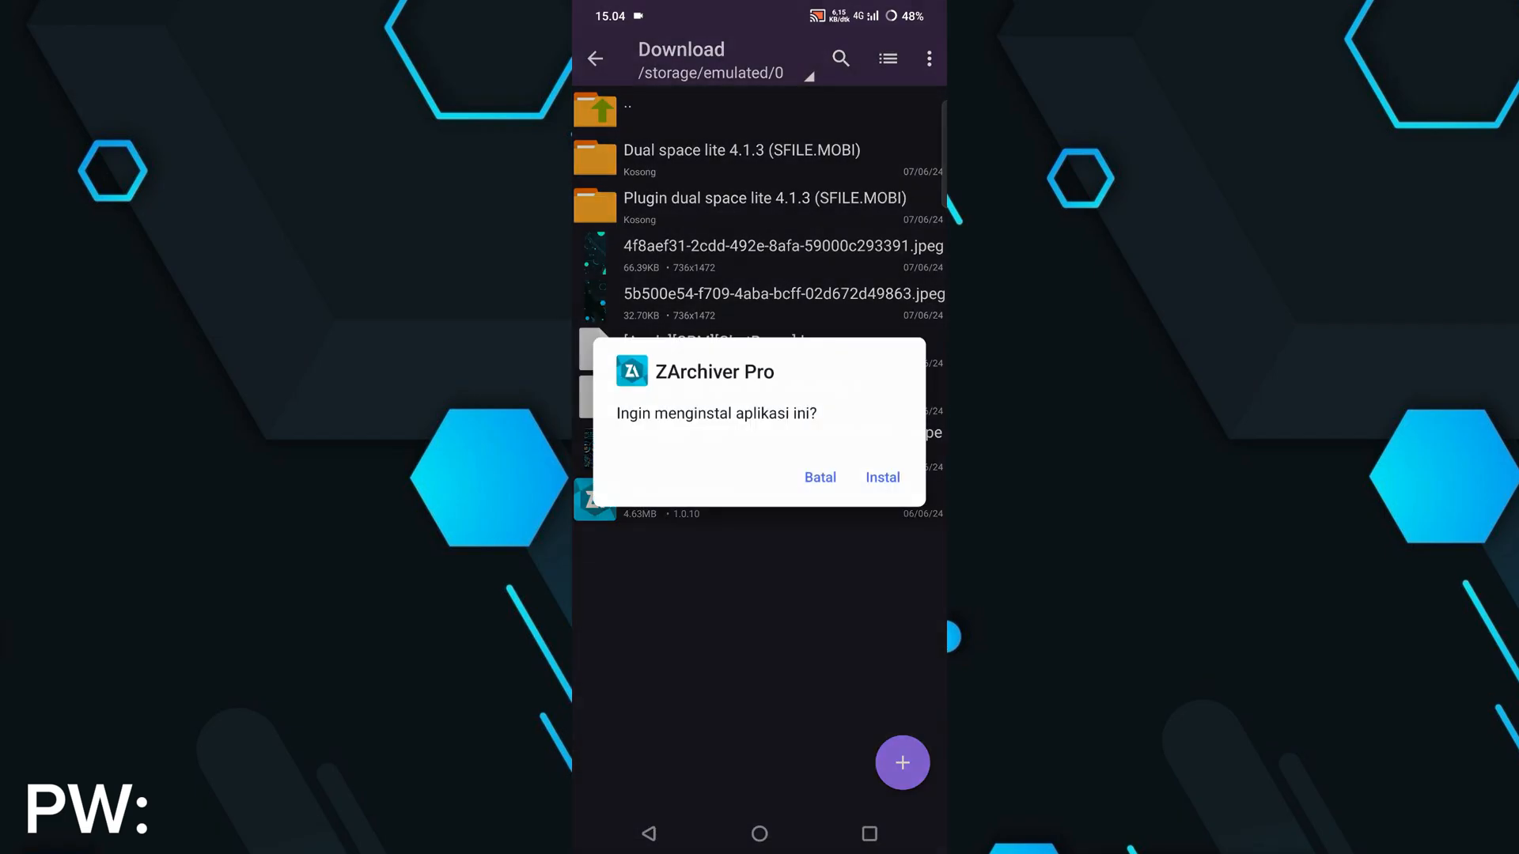
click(882, 478)
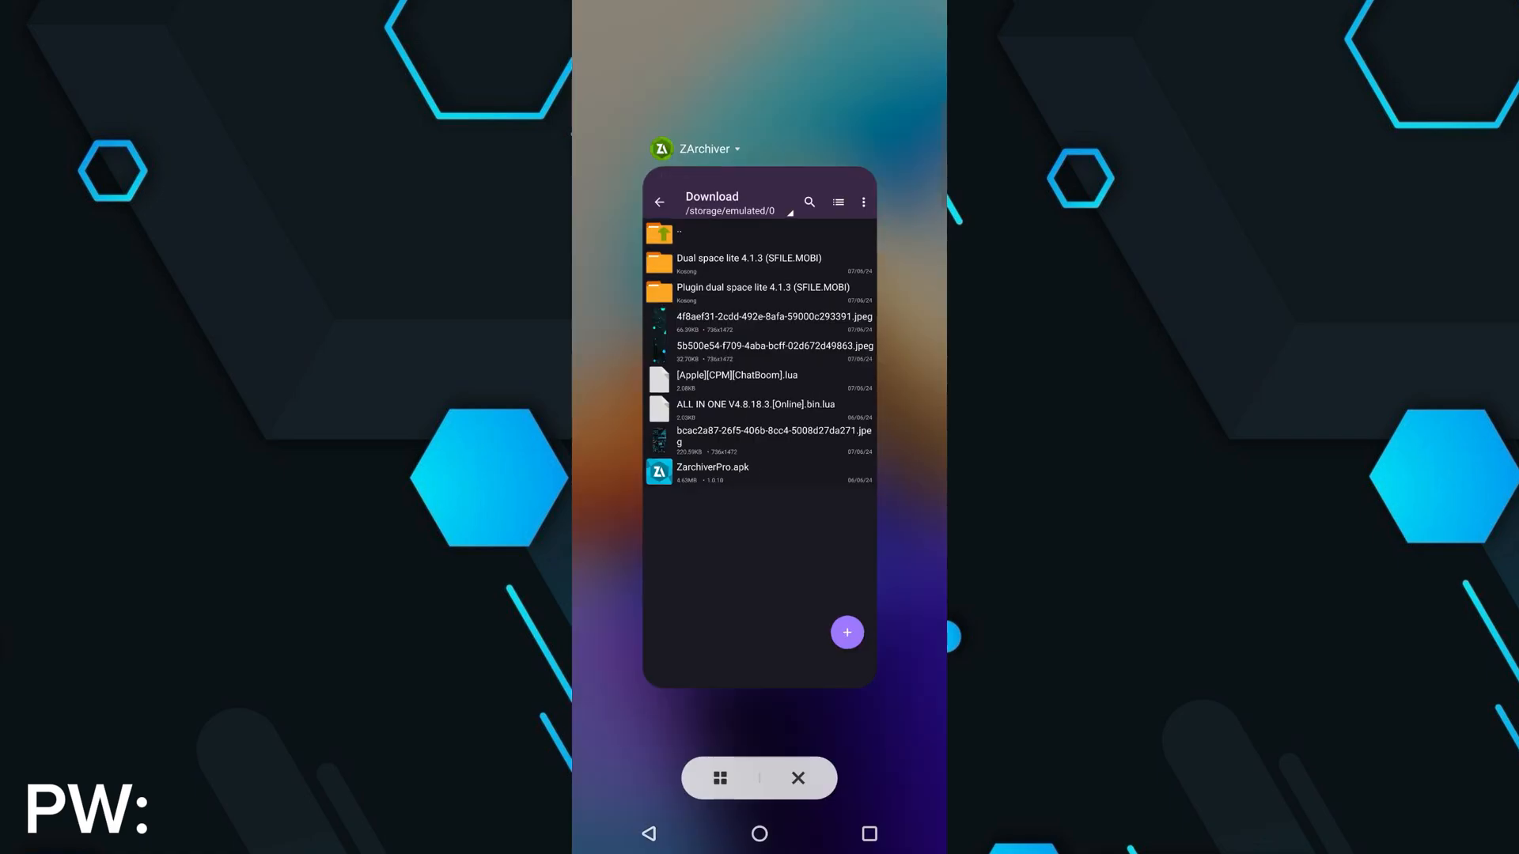
click(798, 778)
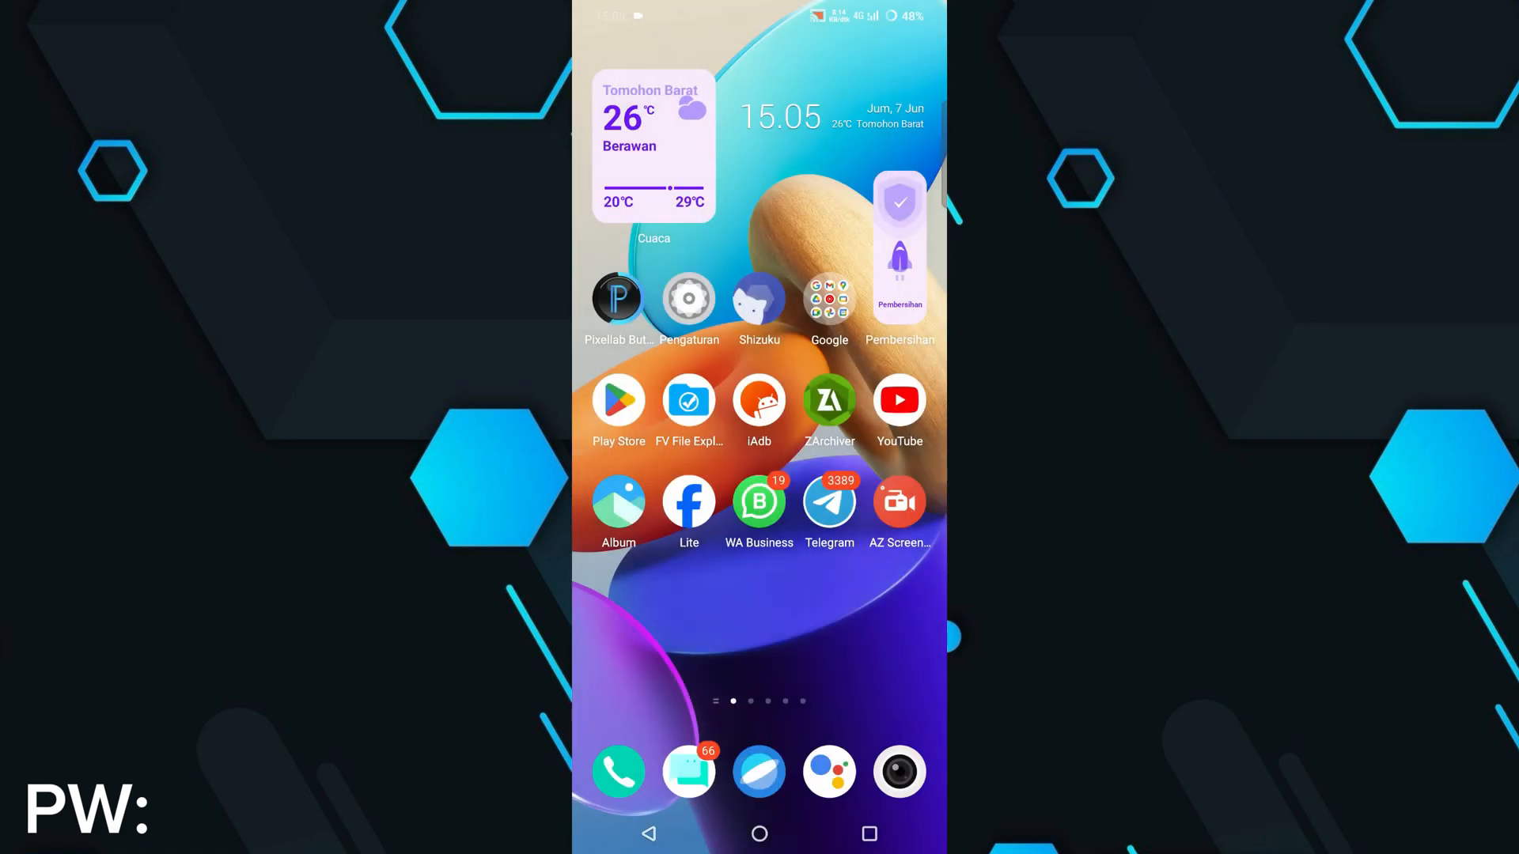
scroll(left, 3)
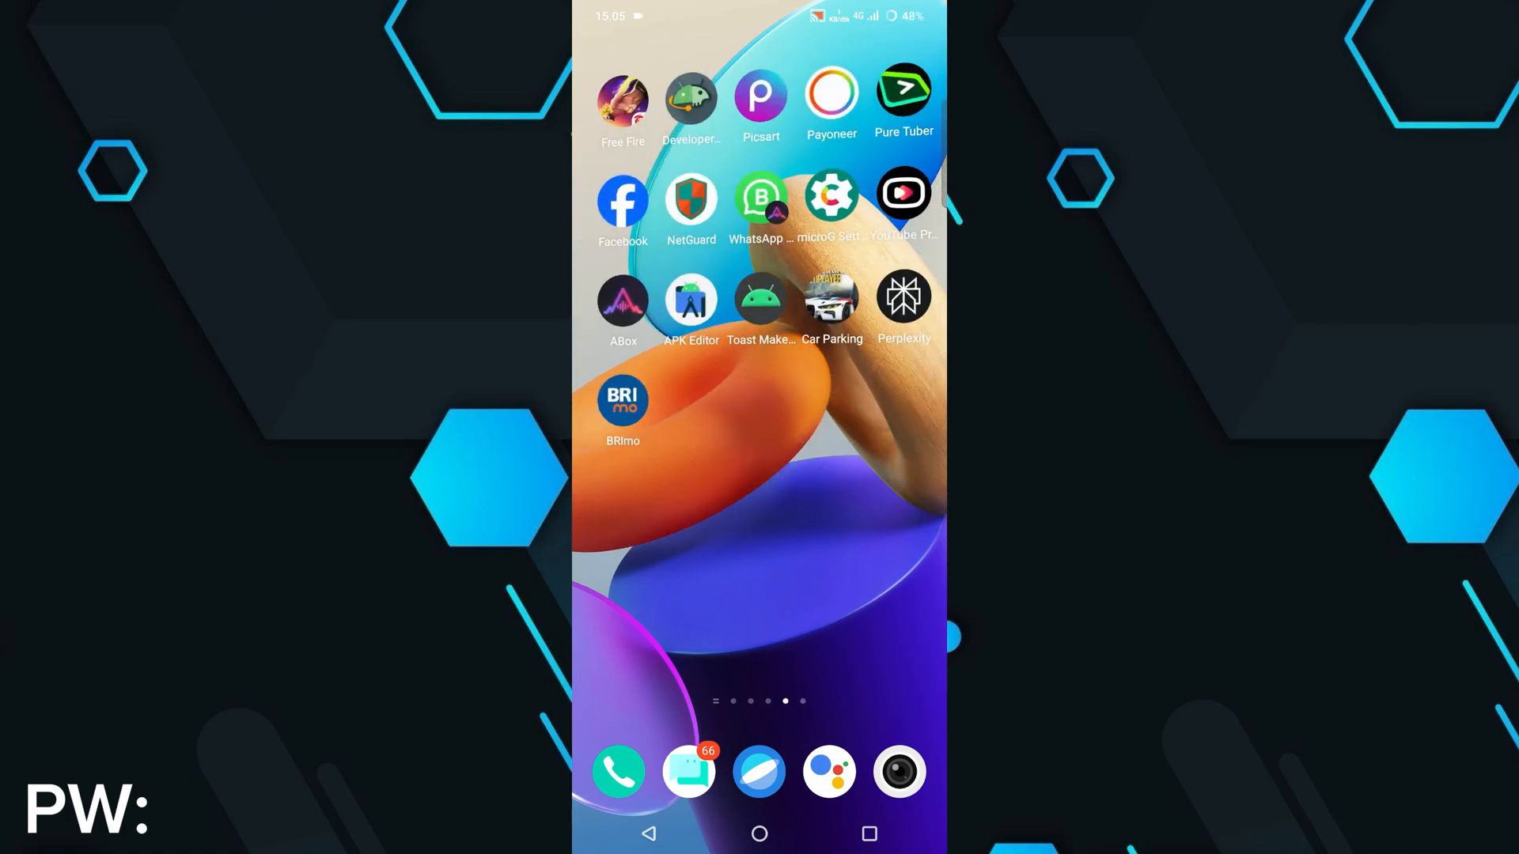
scroll(up, 3)
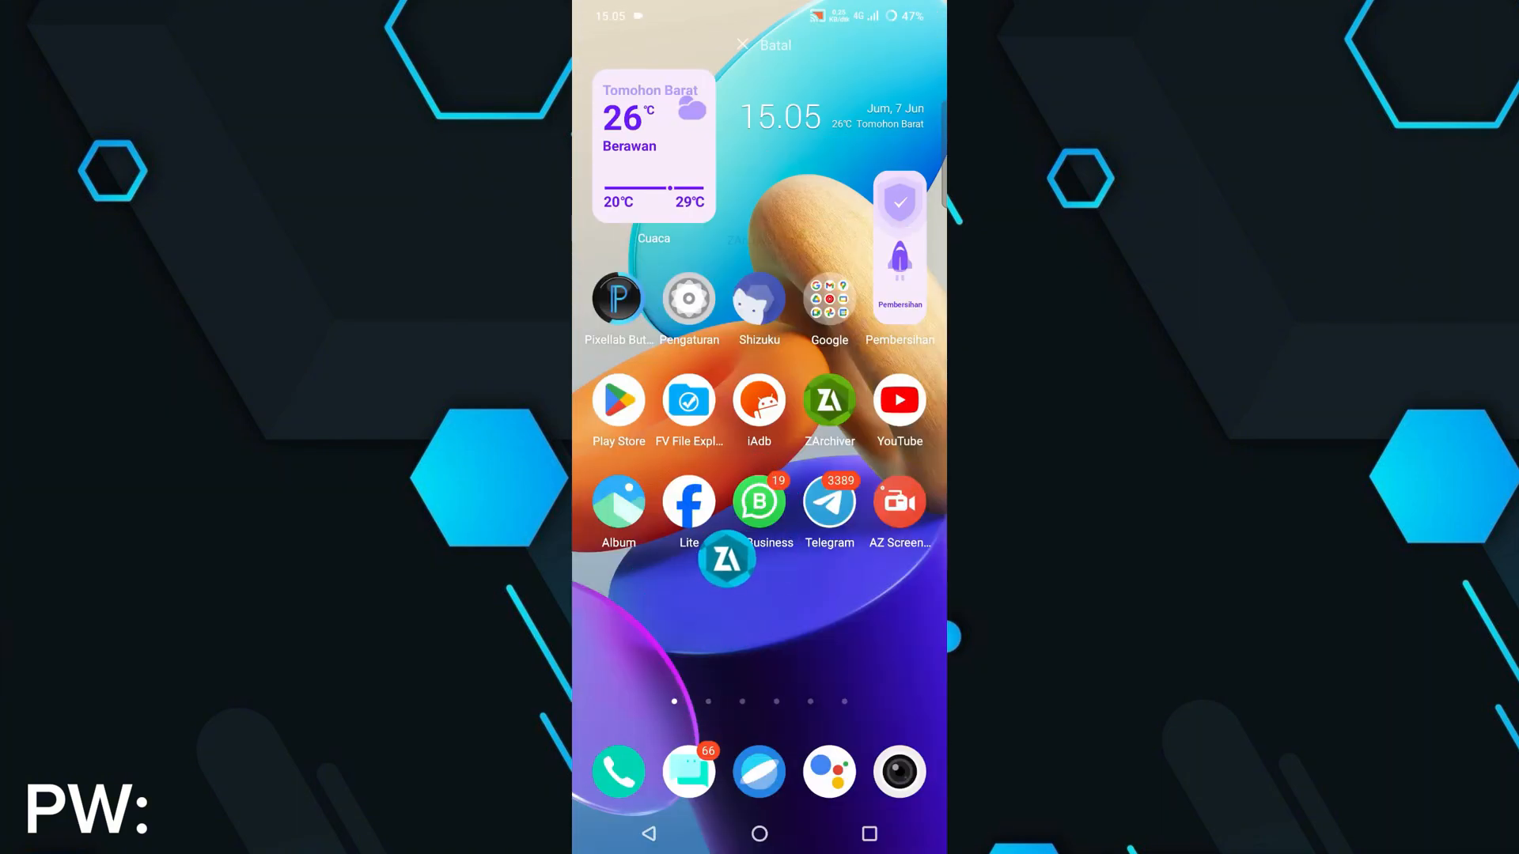
Step: Drag the ZArchiver Pro icon onto the home screen, browse its app info, and go back
drag(727, 559, 618, 603)
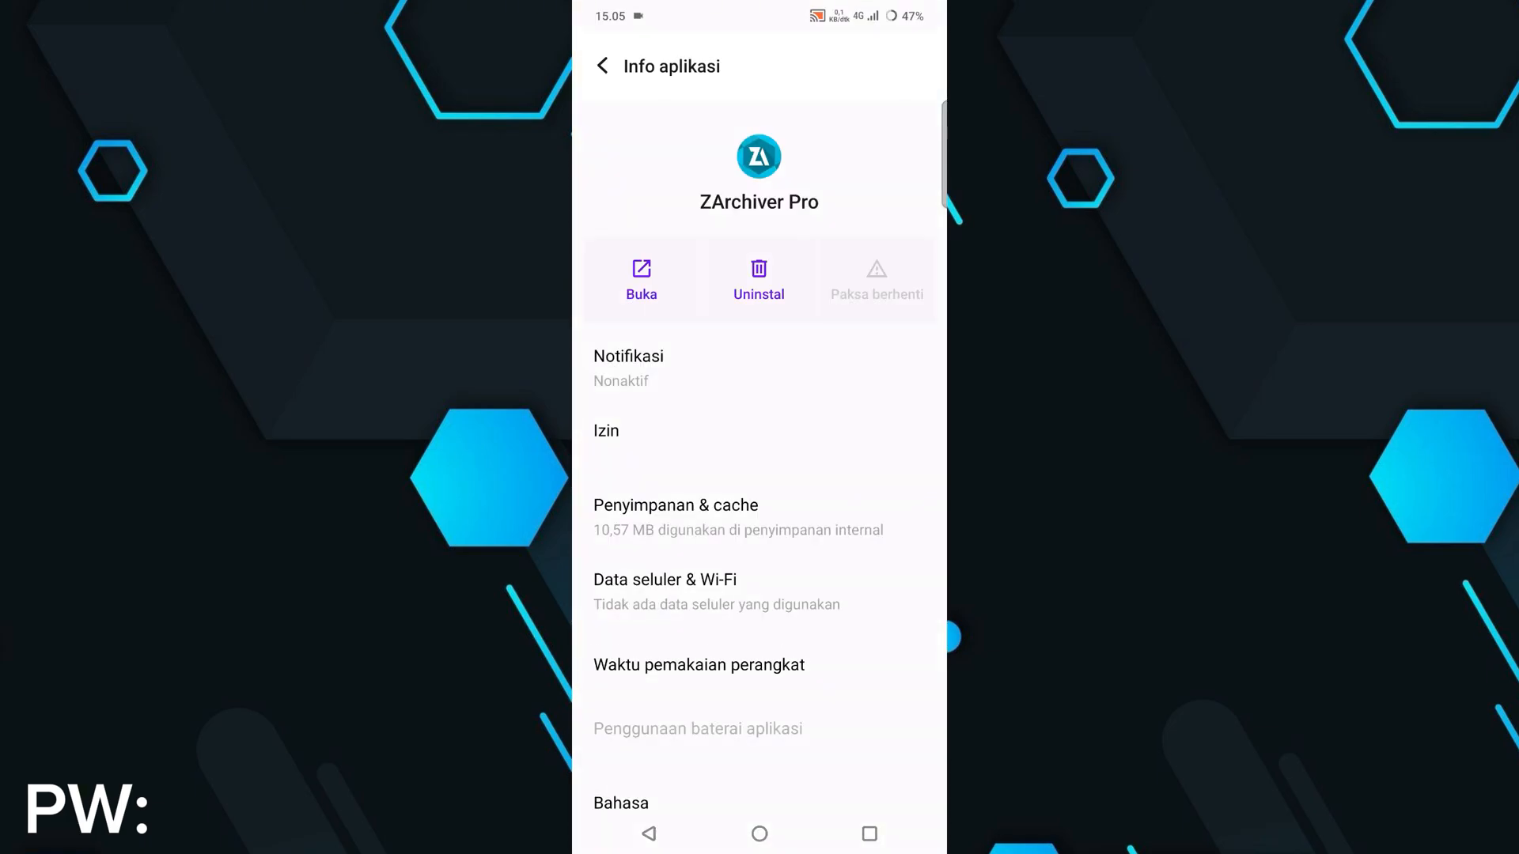
scroll(down, 3)
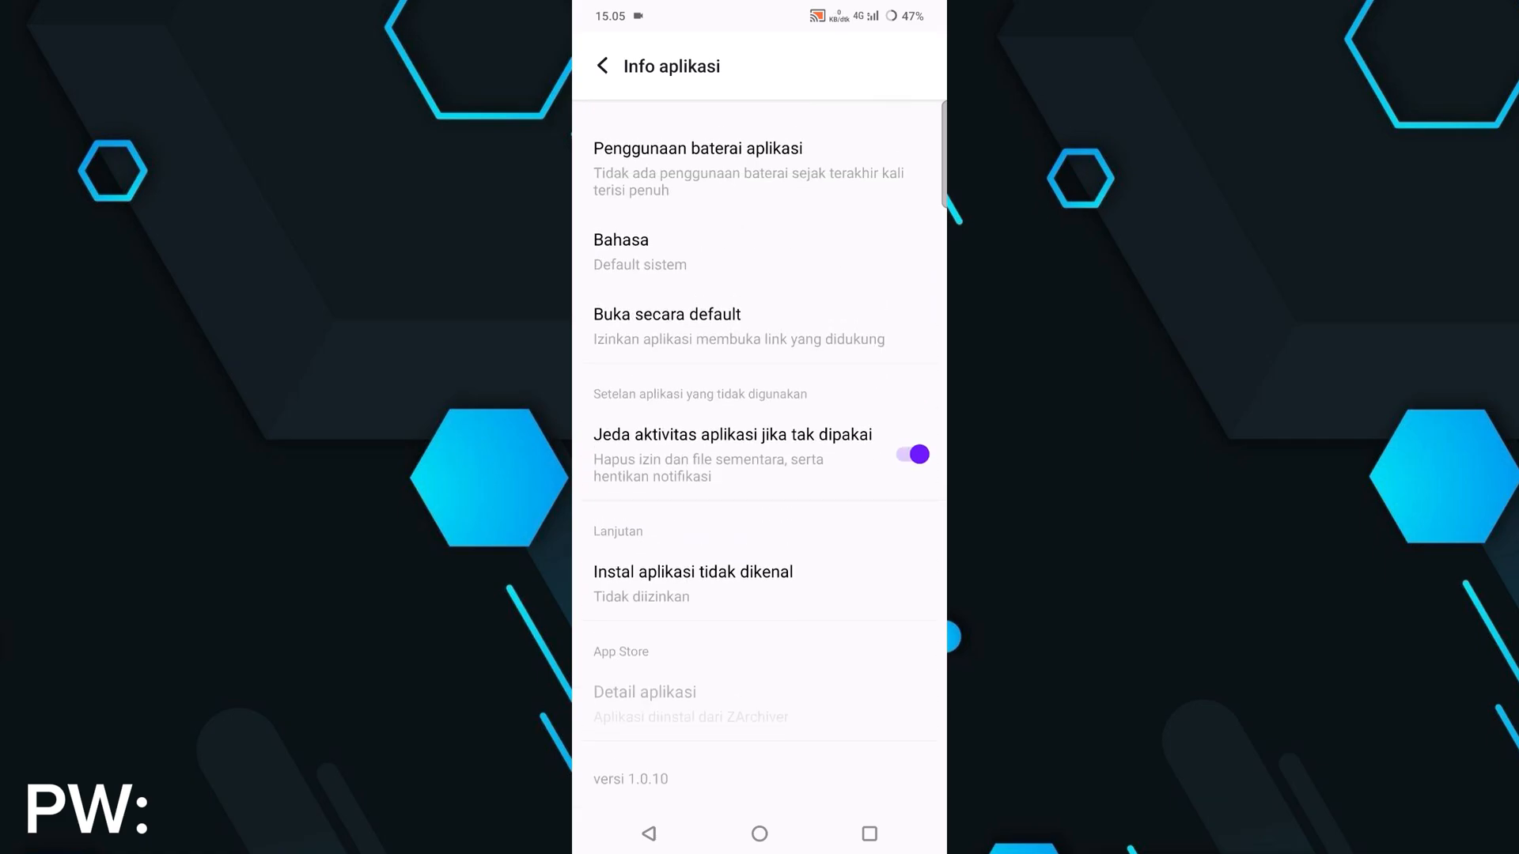
click(631, 779)
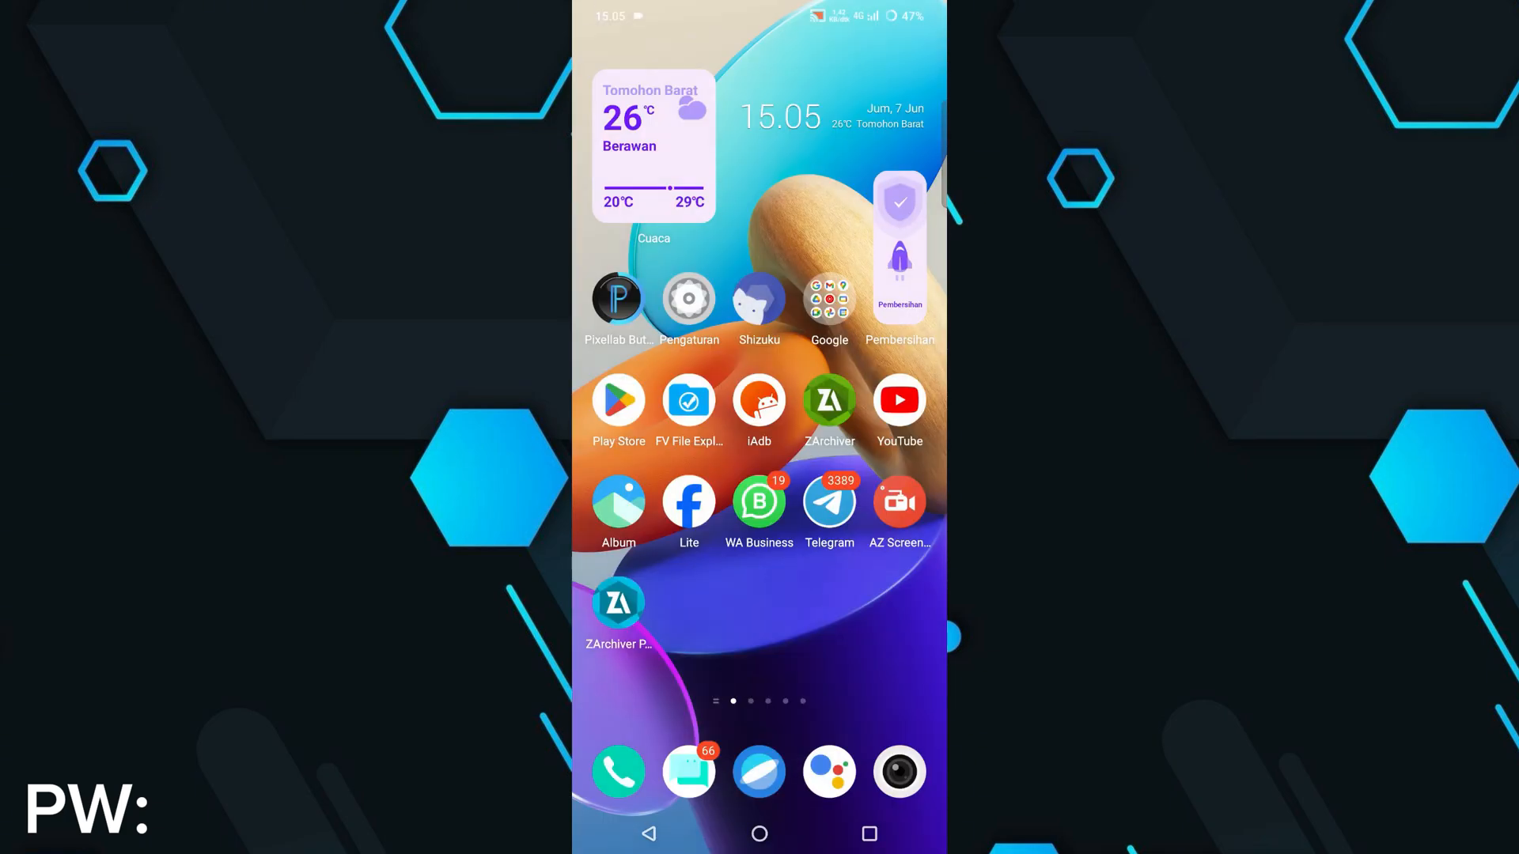
Step: Launch ZArchiver Pro, allow managing all files, and cancel the mod popup
click(618, 603)
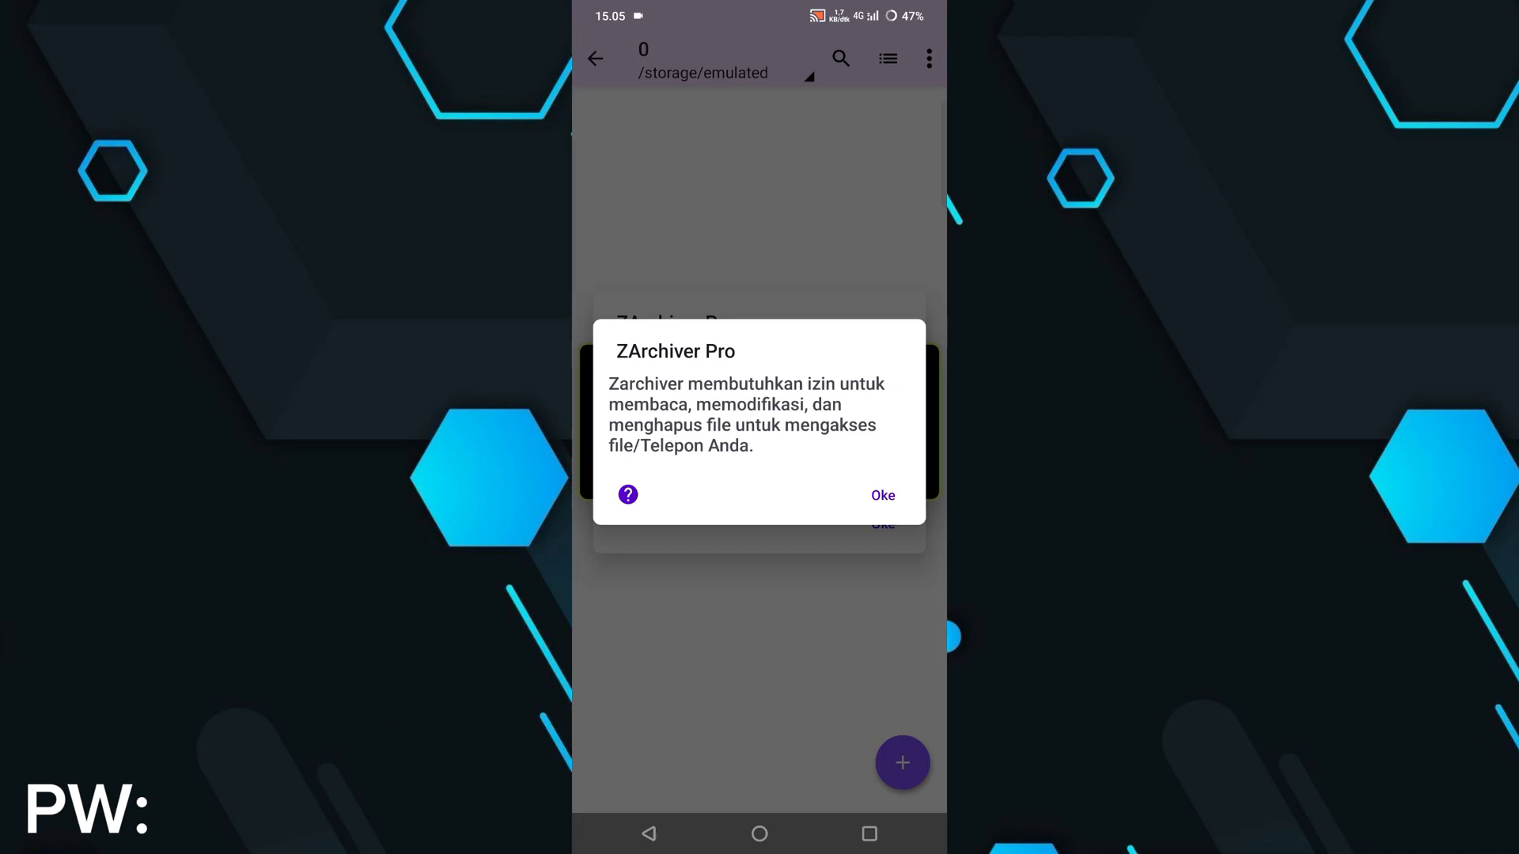
click(881, 495)
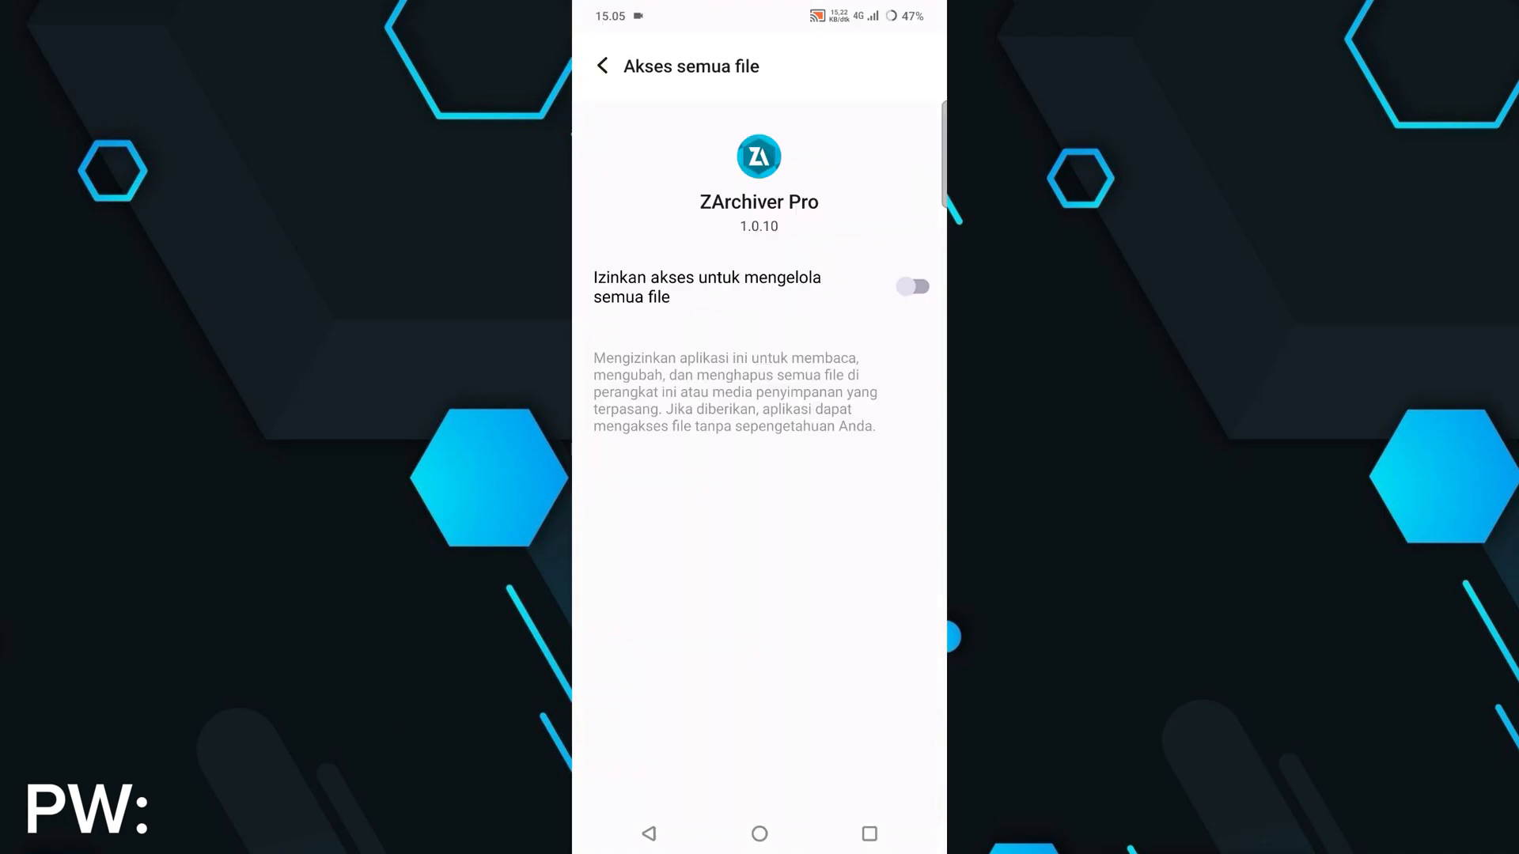
click(910, 286)
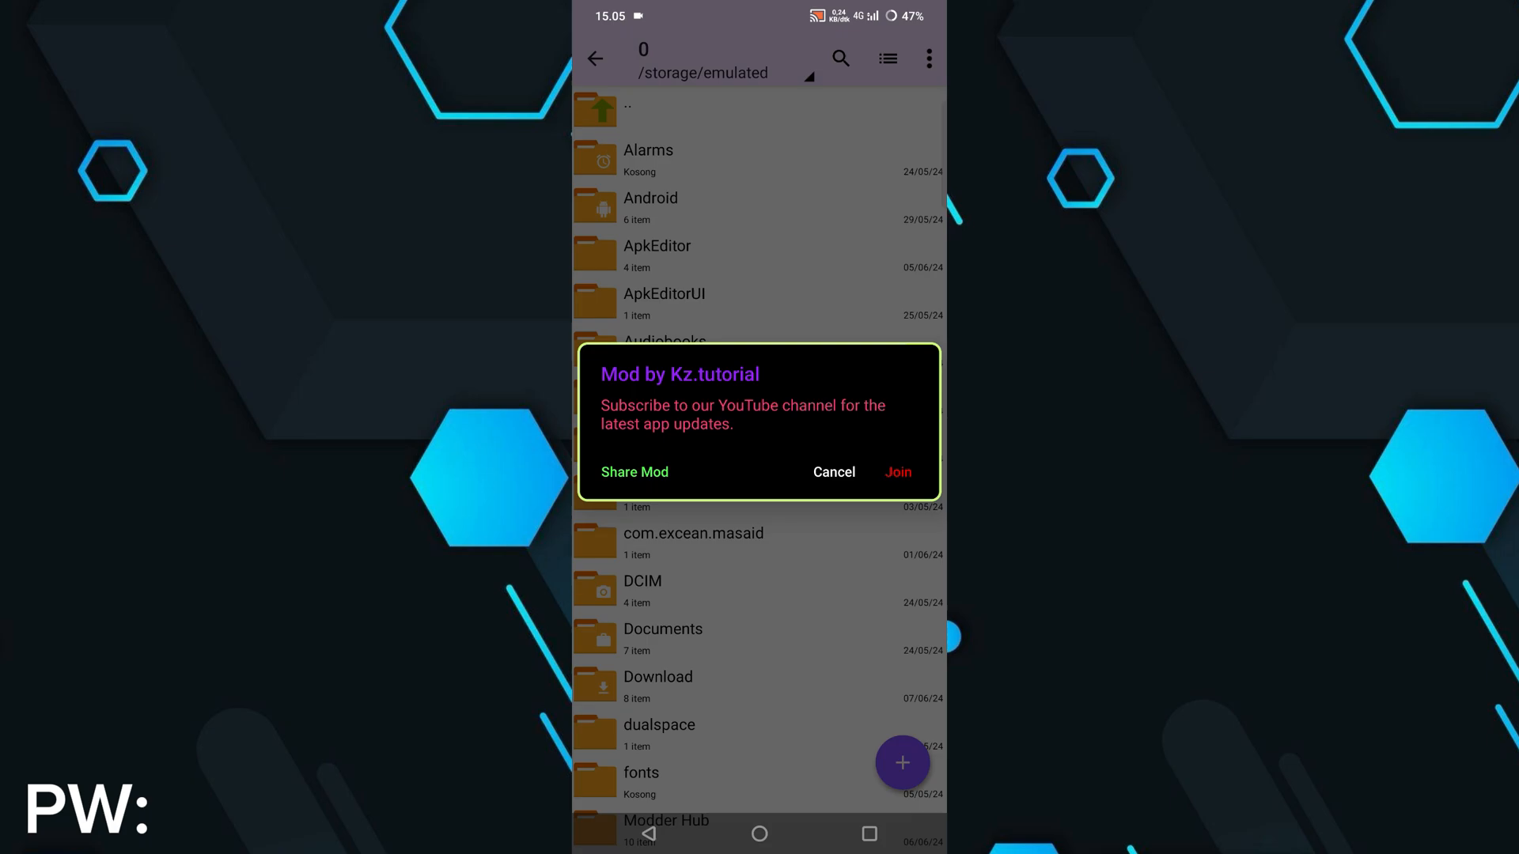
click(833, 473)
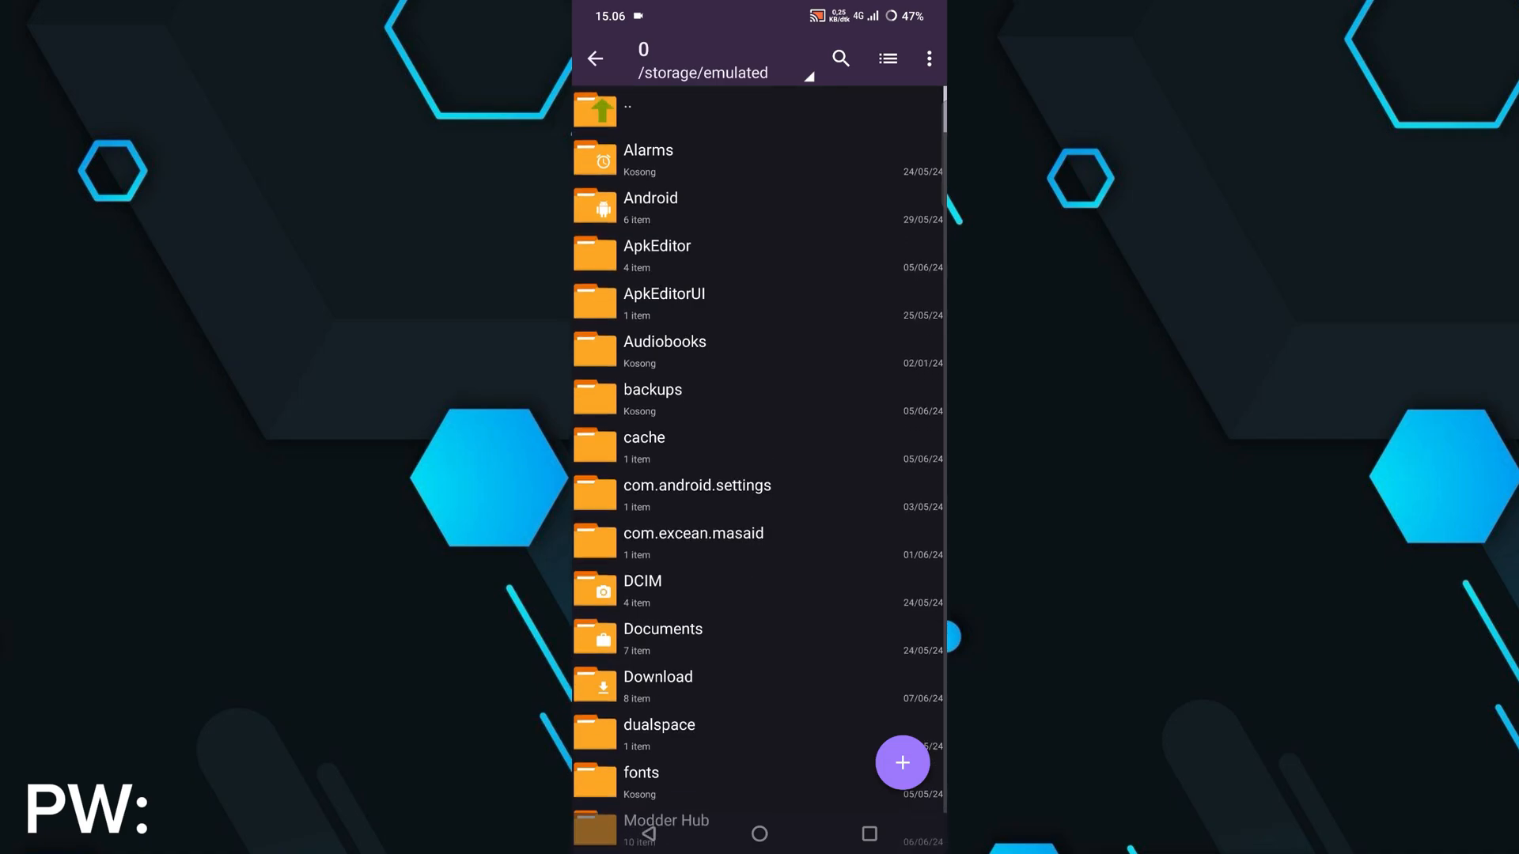
Step: Open ZArchiver Pro's Settings and its Antarmuka interface page
click(927, 58)
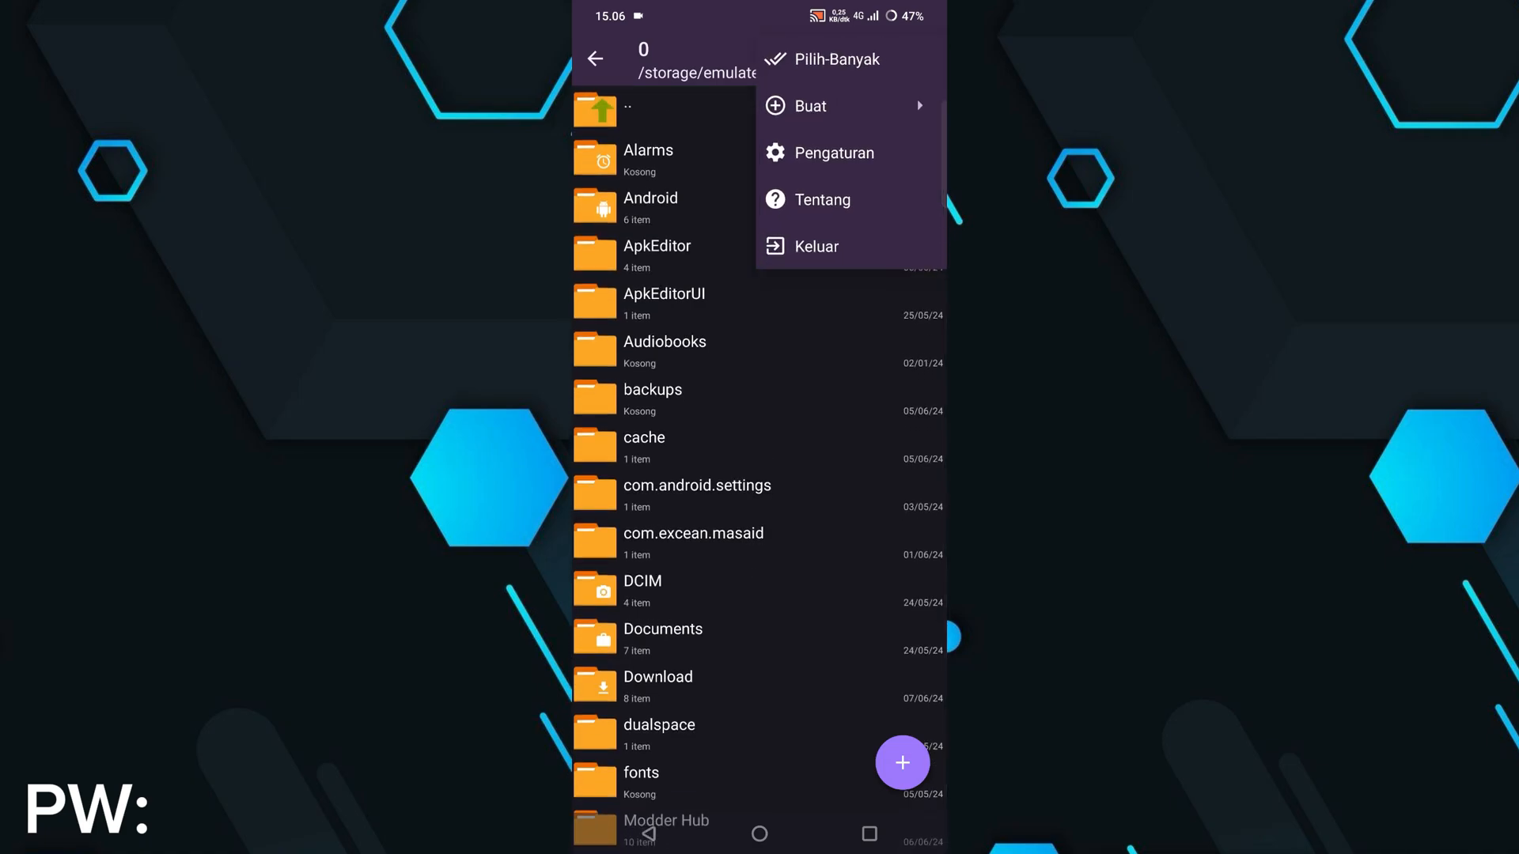
click(834, 152)
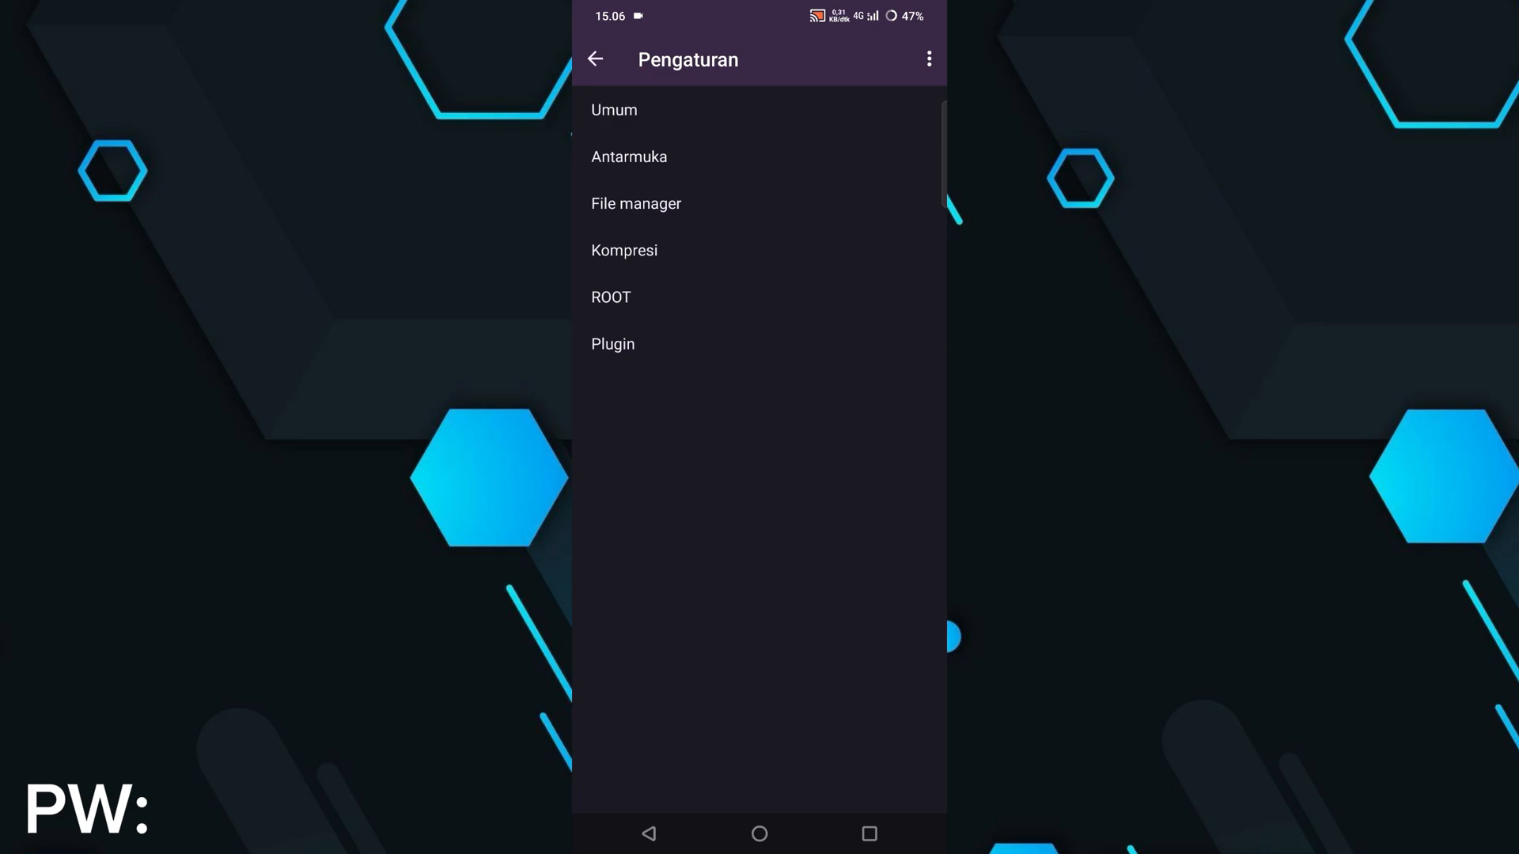
click(629, 156)
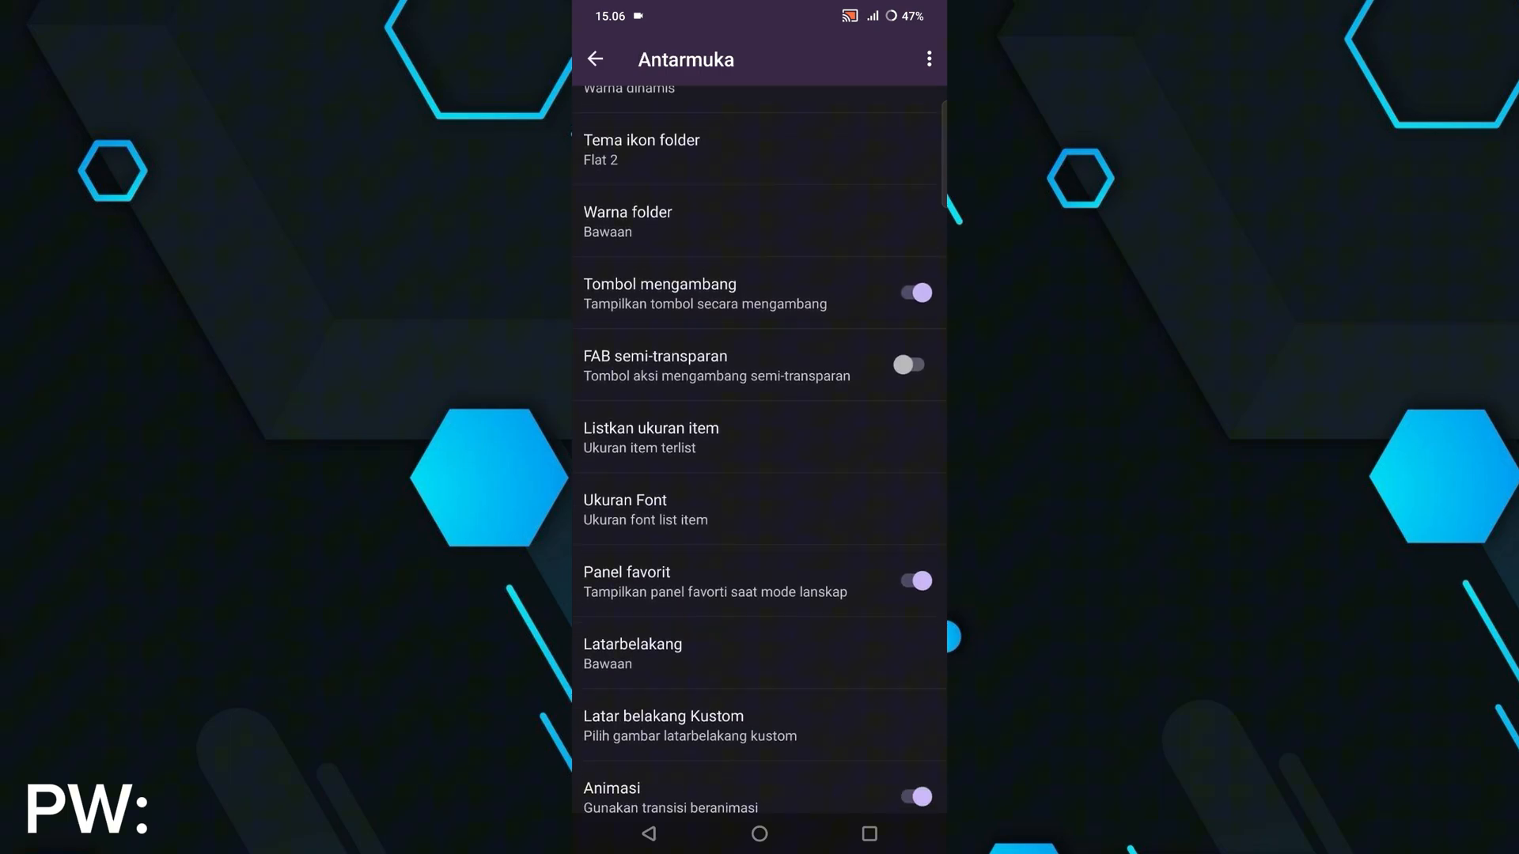
scroll(down, 3)
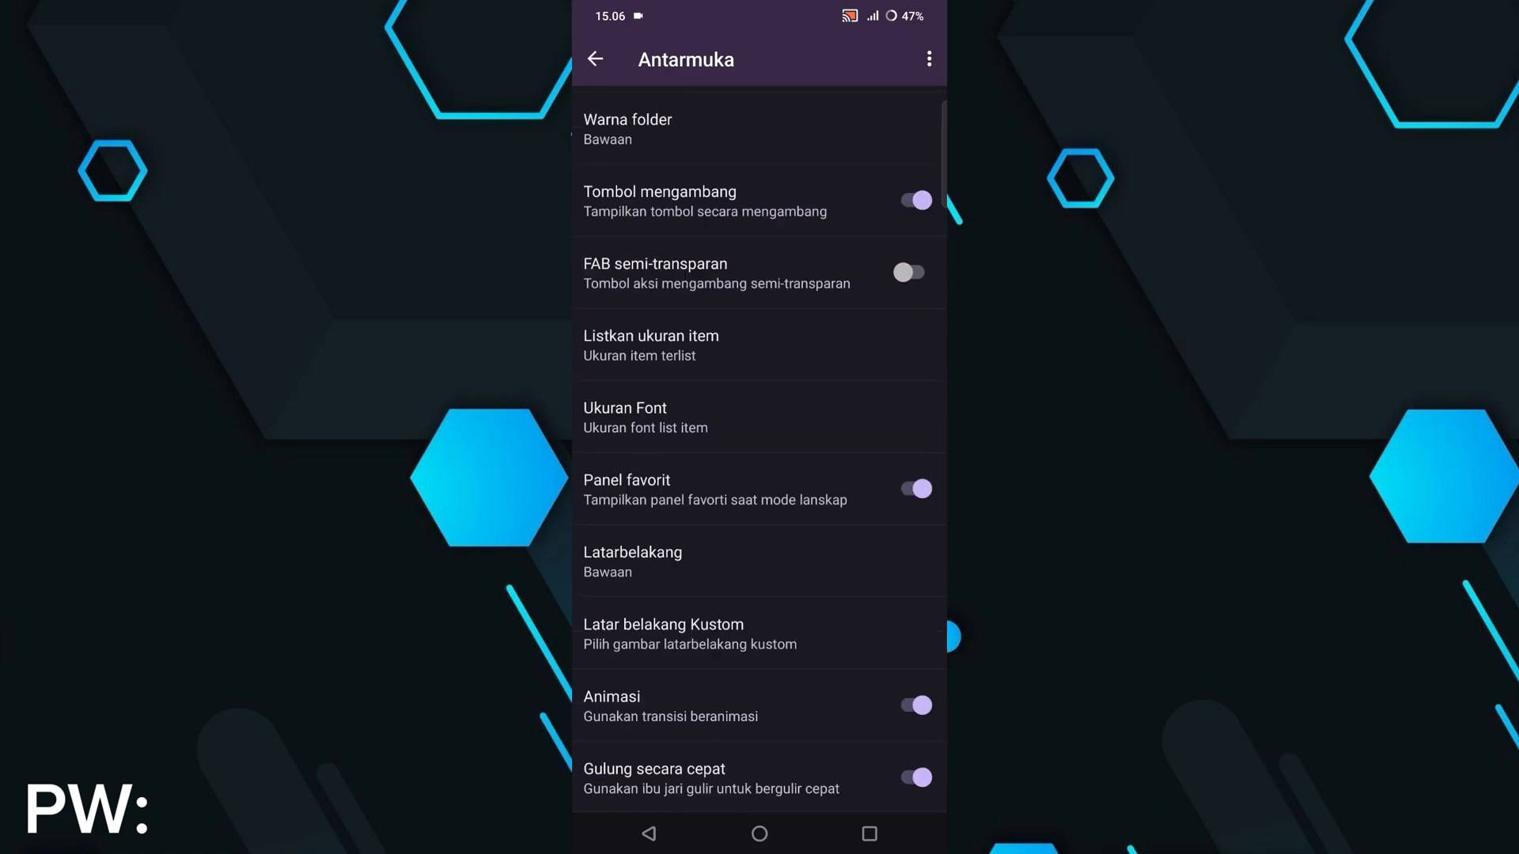
Step: Set Latar belakang Kustom to the futuristic JPEG from Download and return to the file list
click(632, 560)
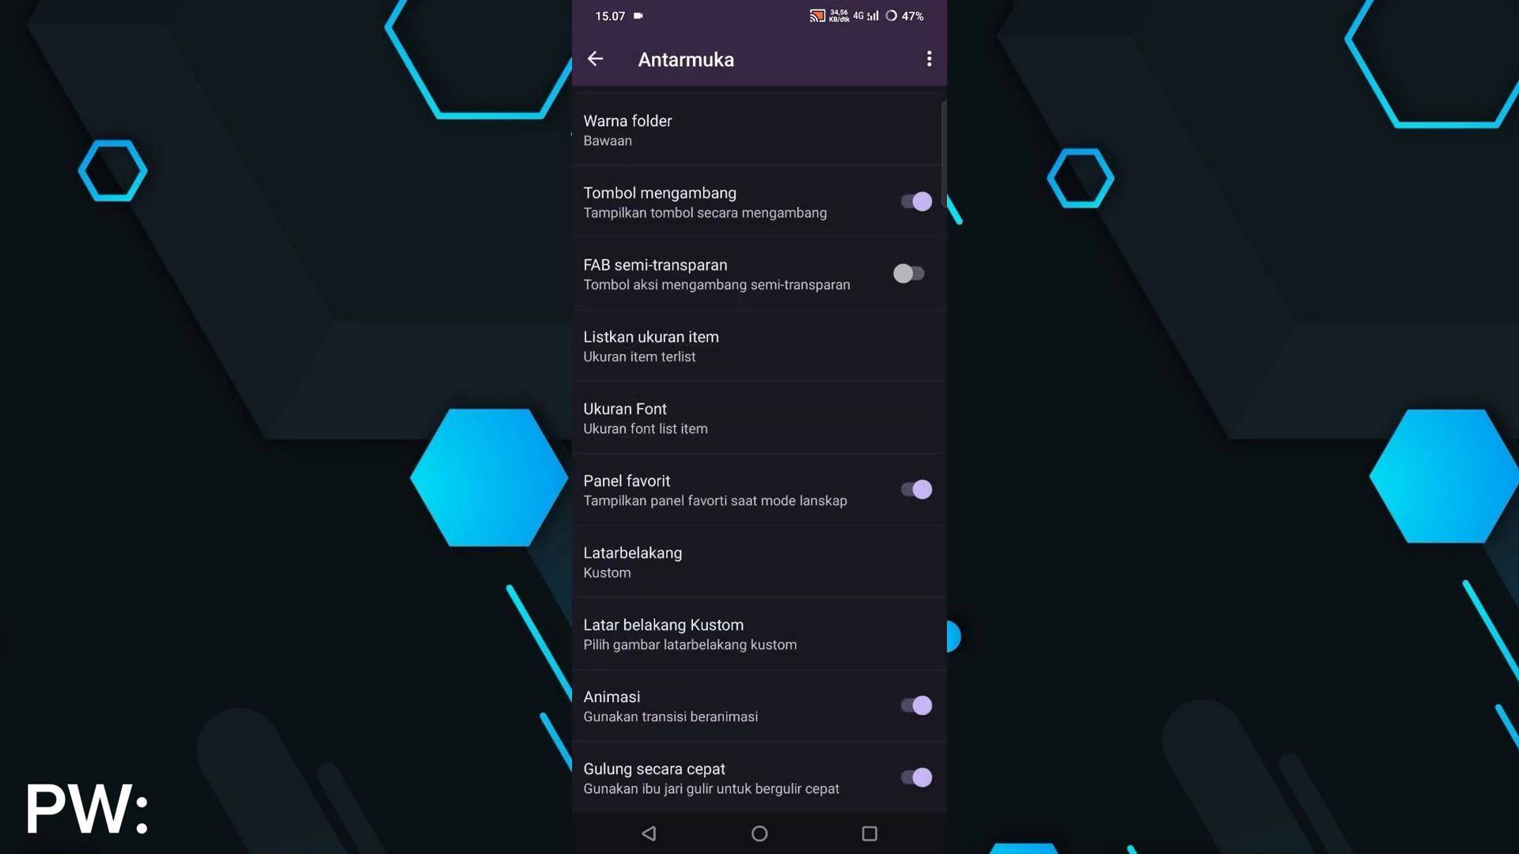
click(663, 634)
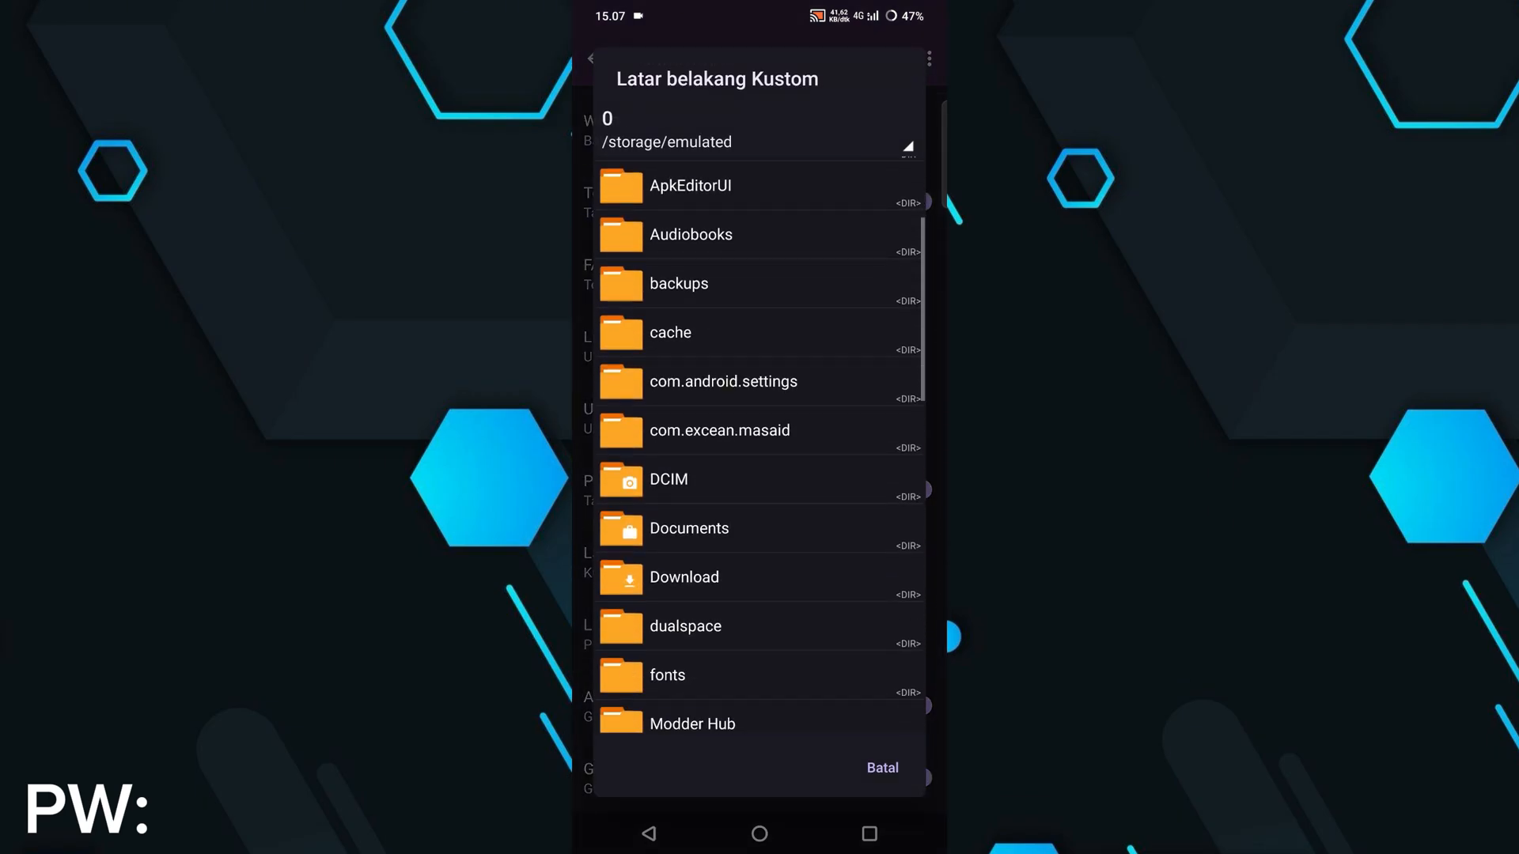
click(683, 577)
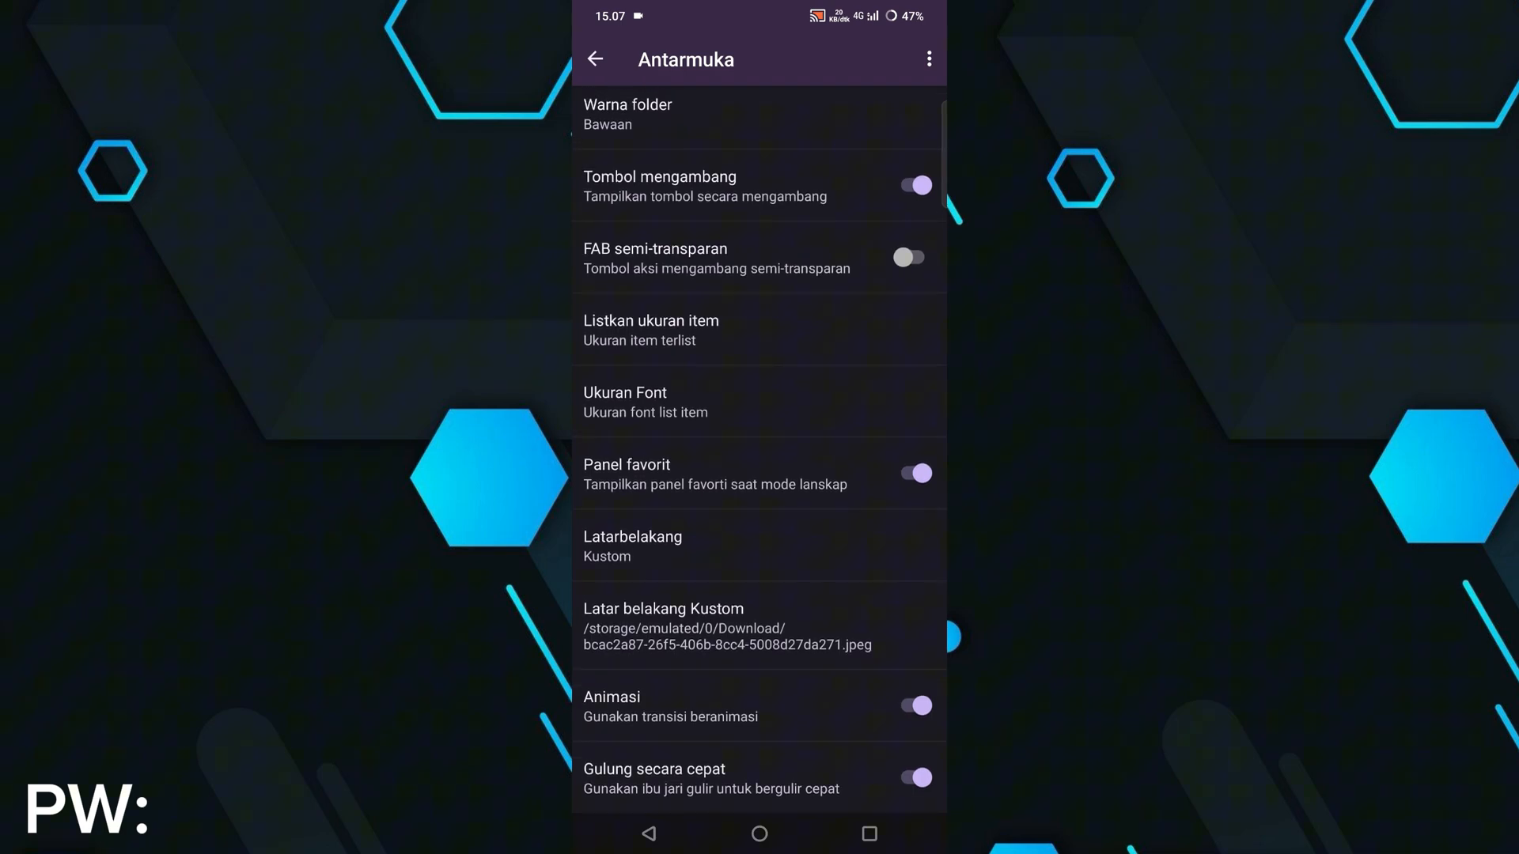
scroll(up, 3)
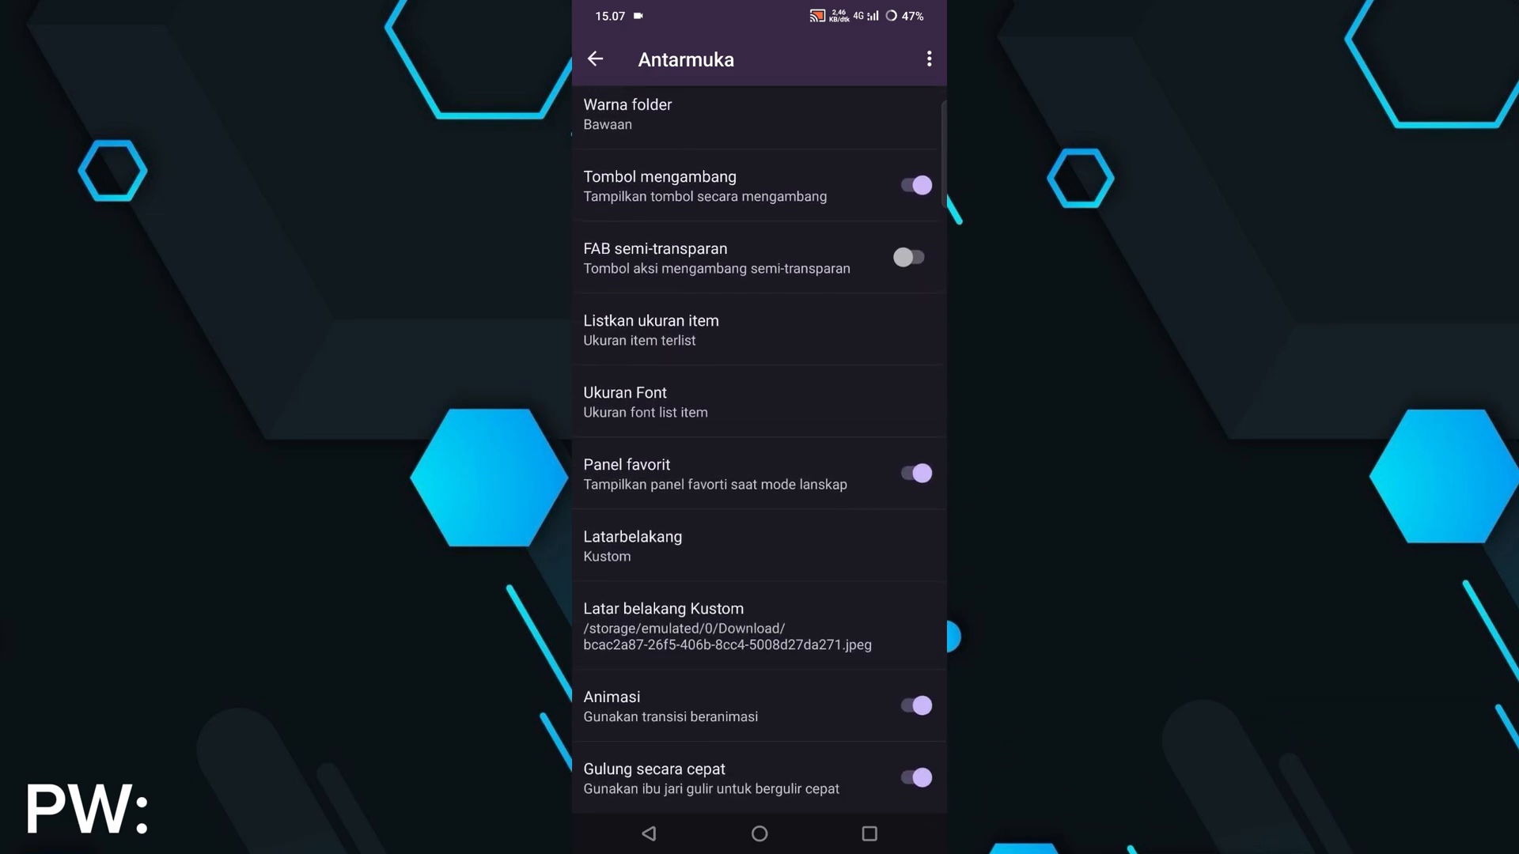
click(595, 59)
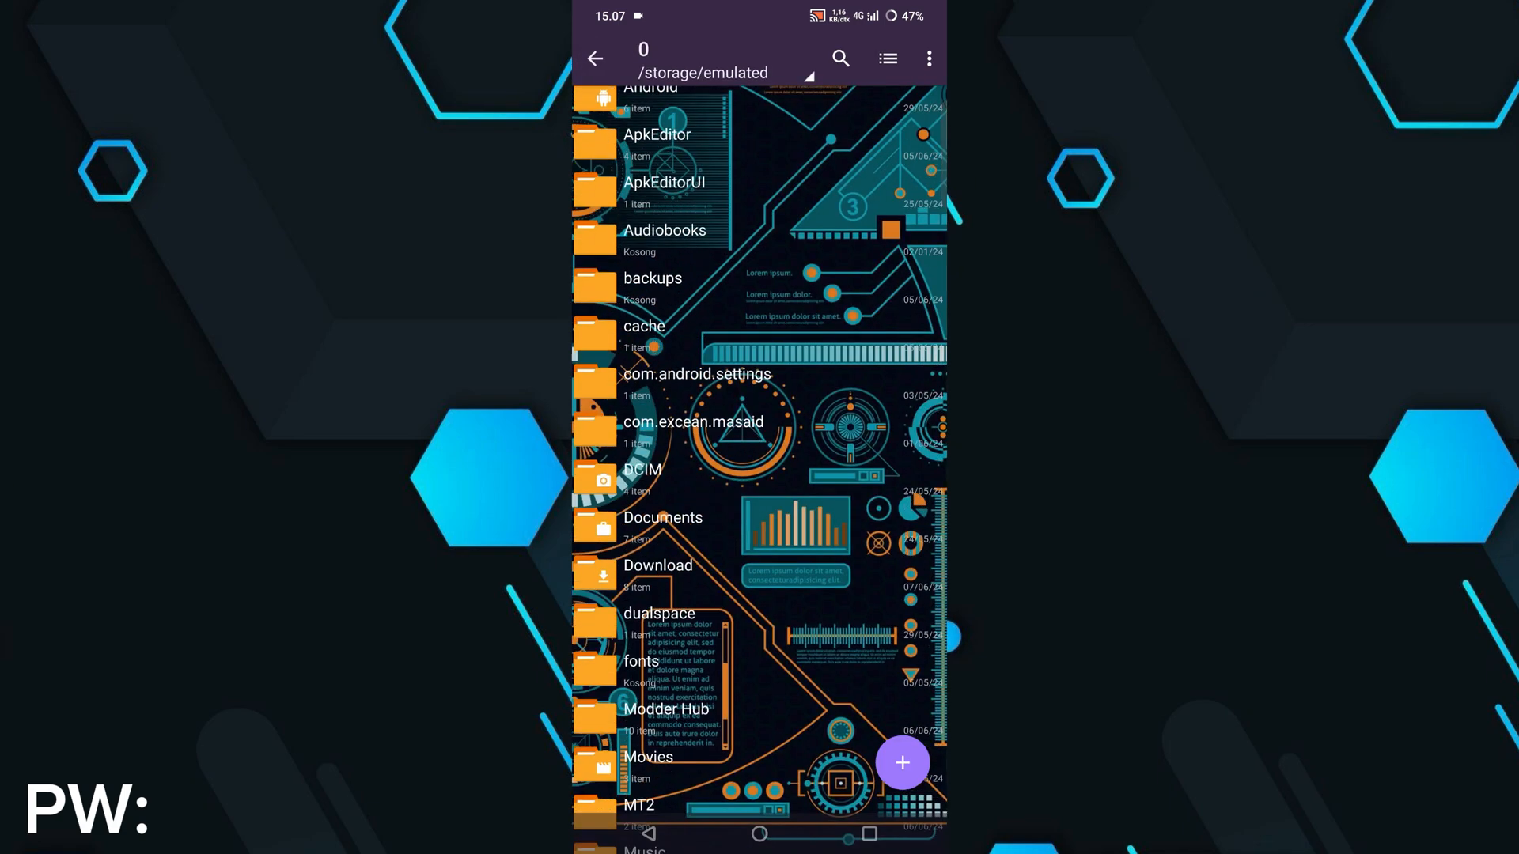
Step: Browse the Android data and obb folders, then return to internal storage
scroll(down, 3)
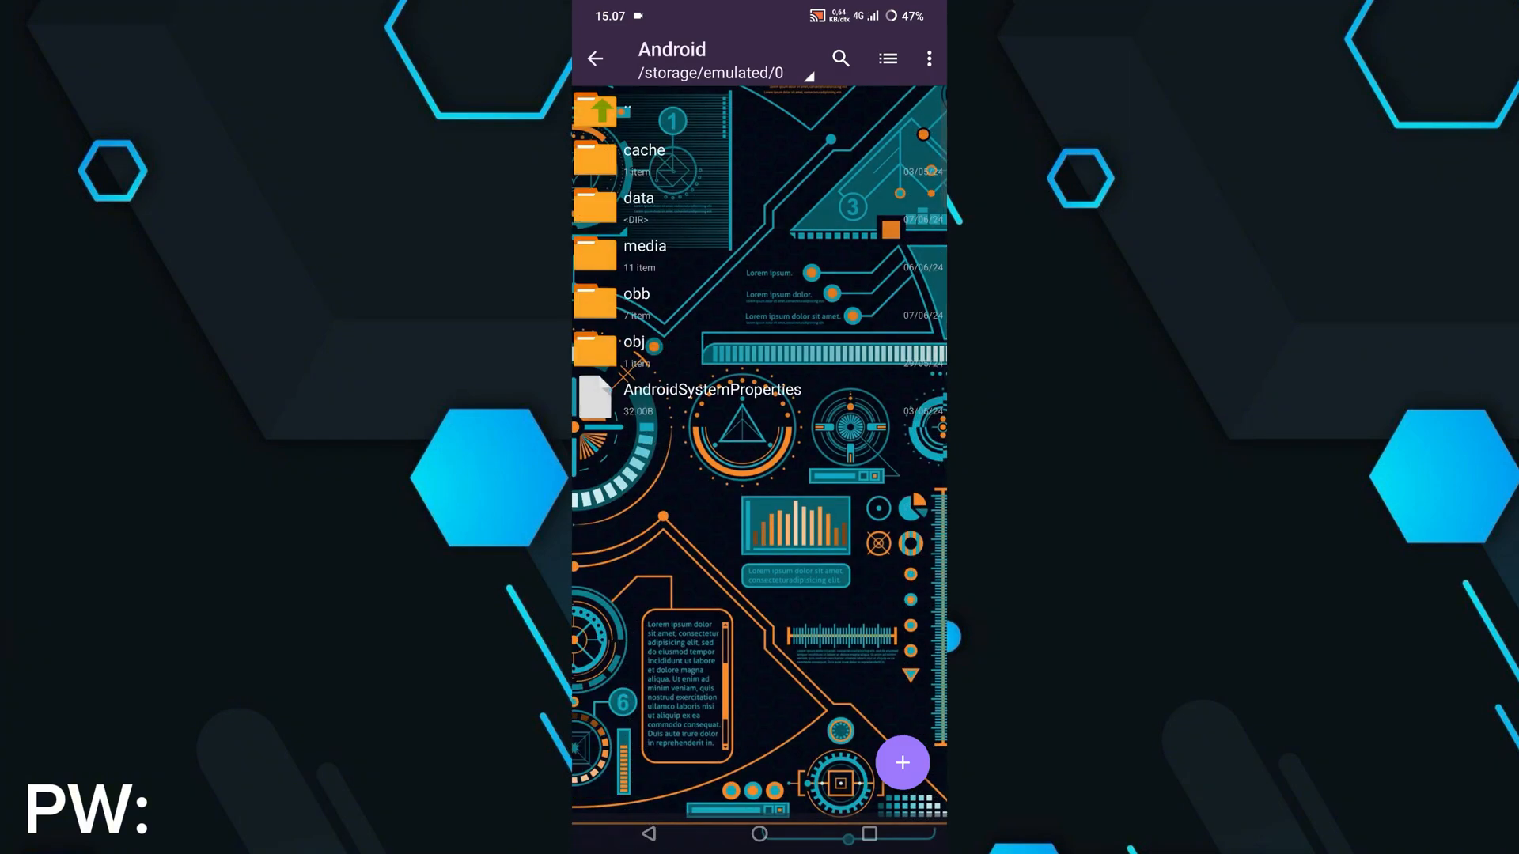
click(638, 206)
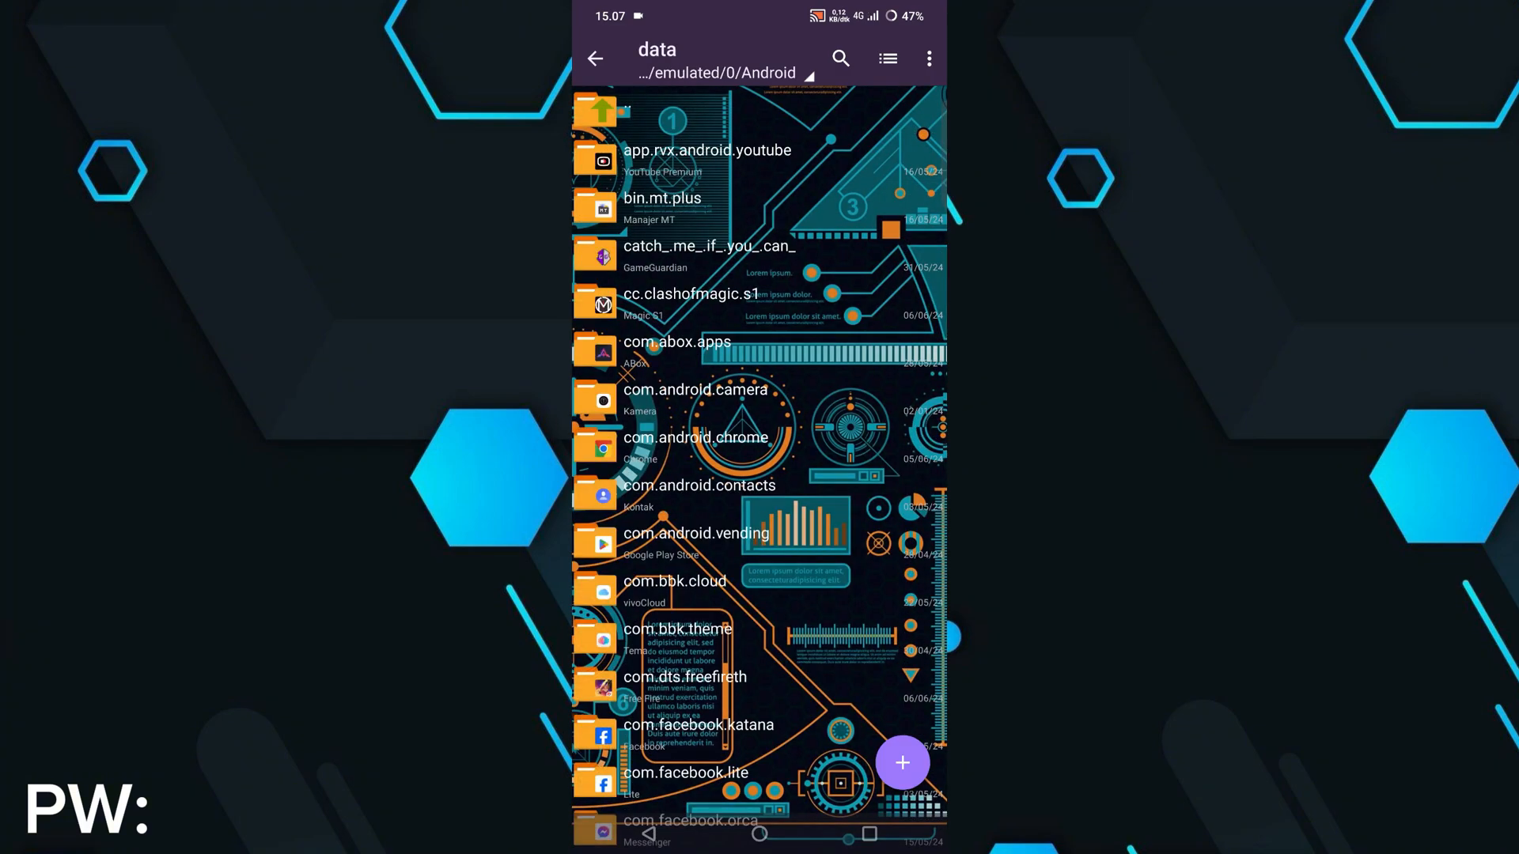
scroll(down, 3)
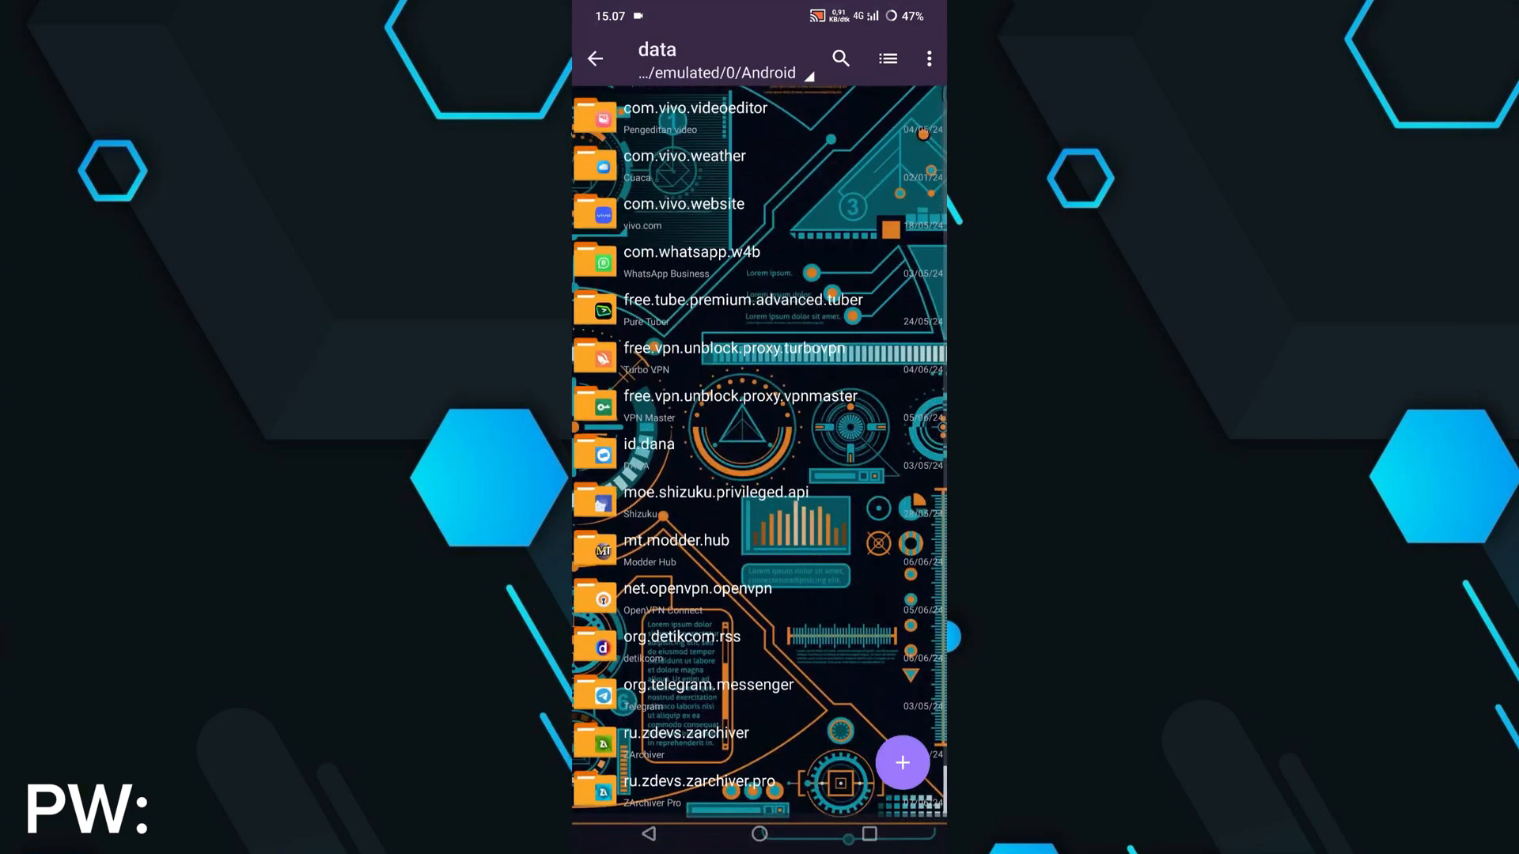
scroll(up, 3)
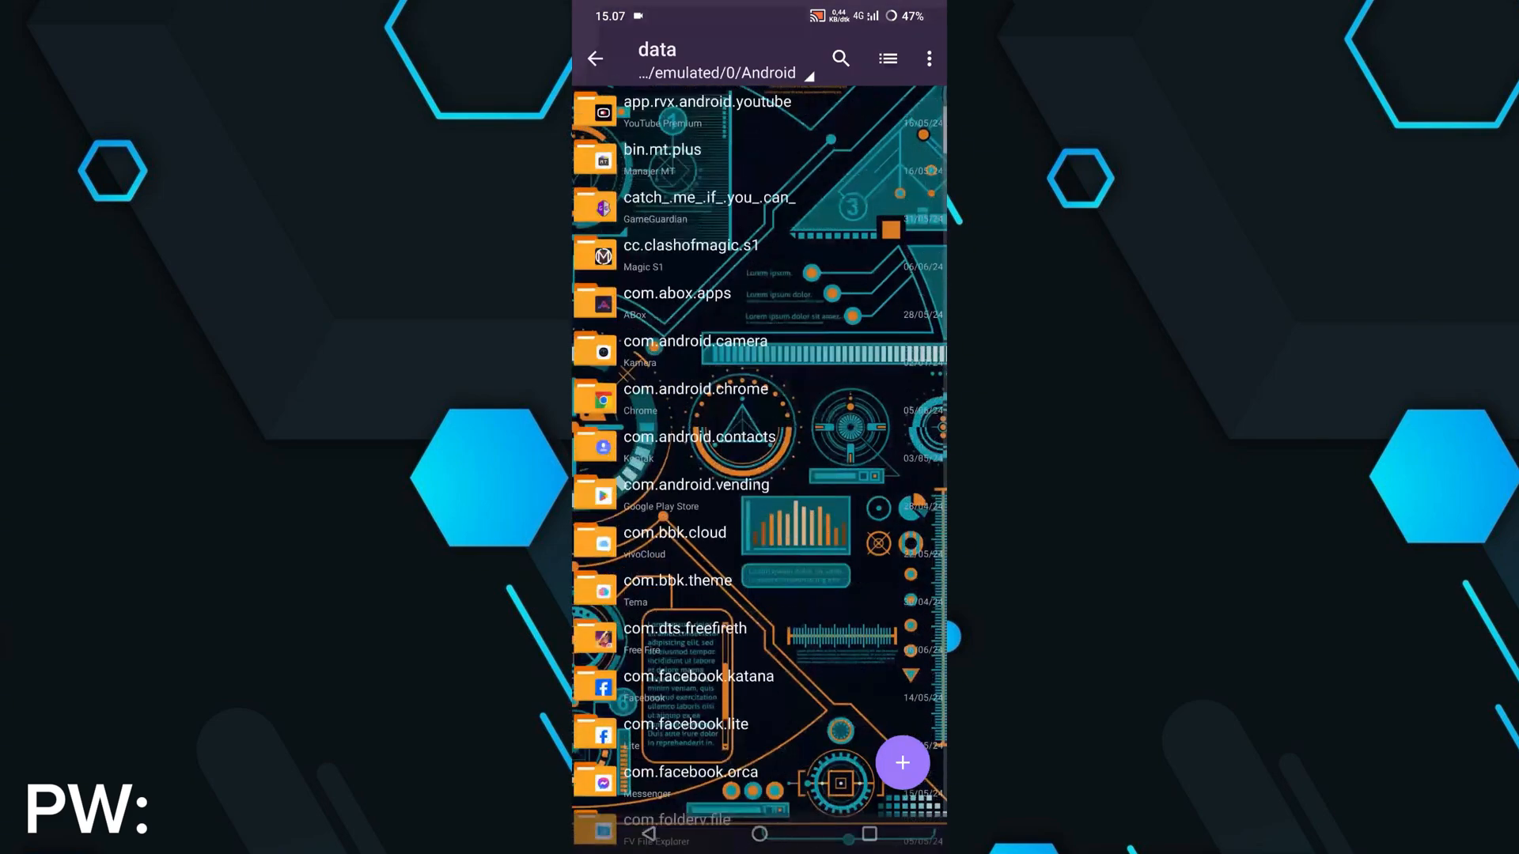
click(594, 58)
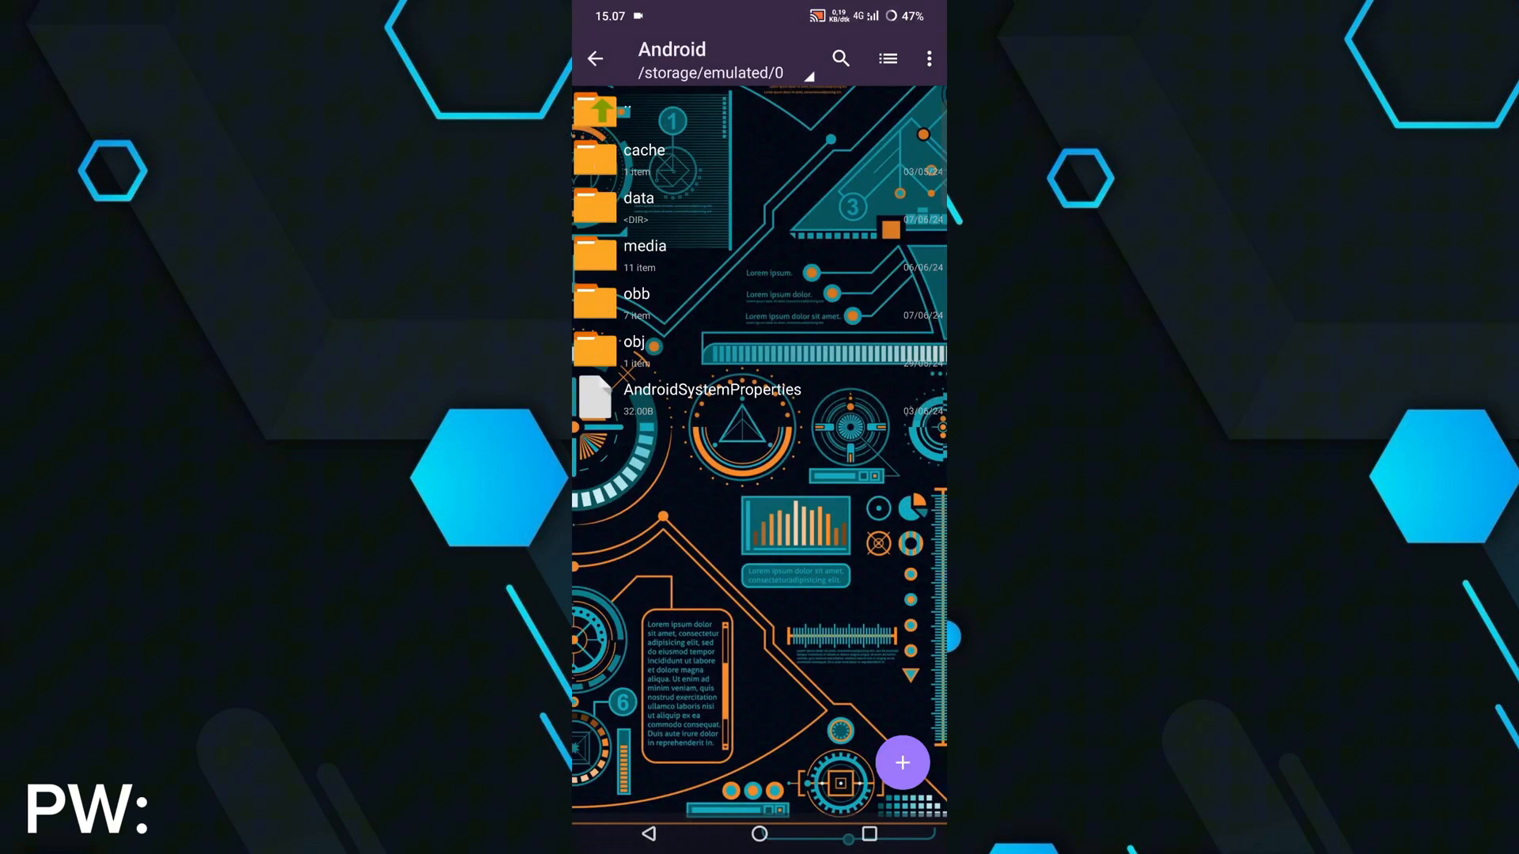
click(642, 254)
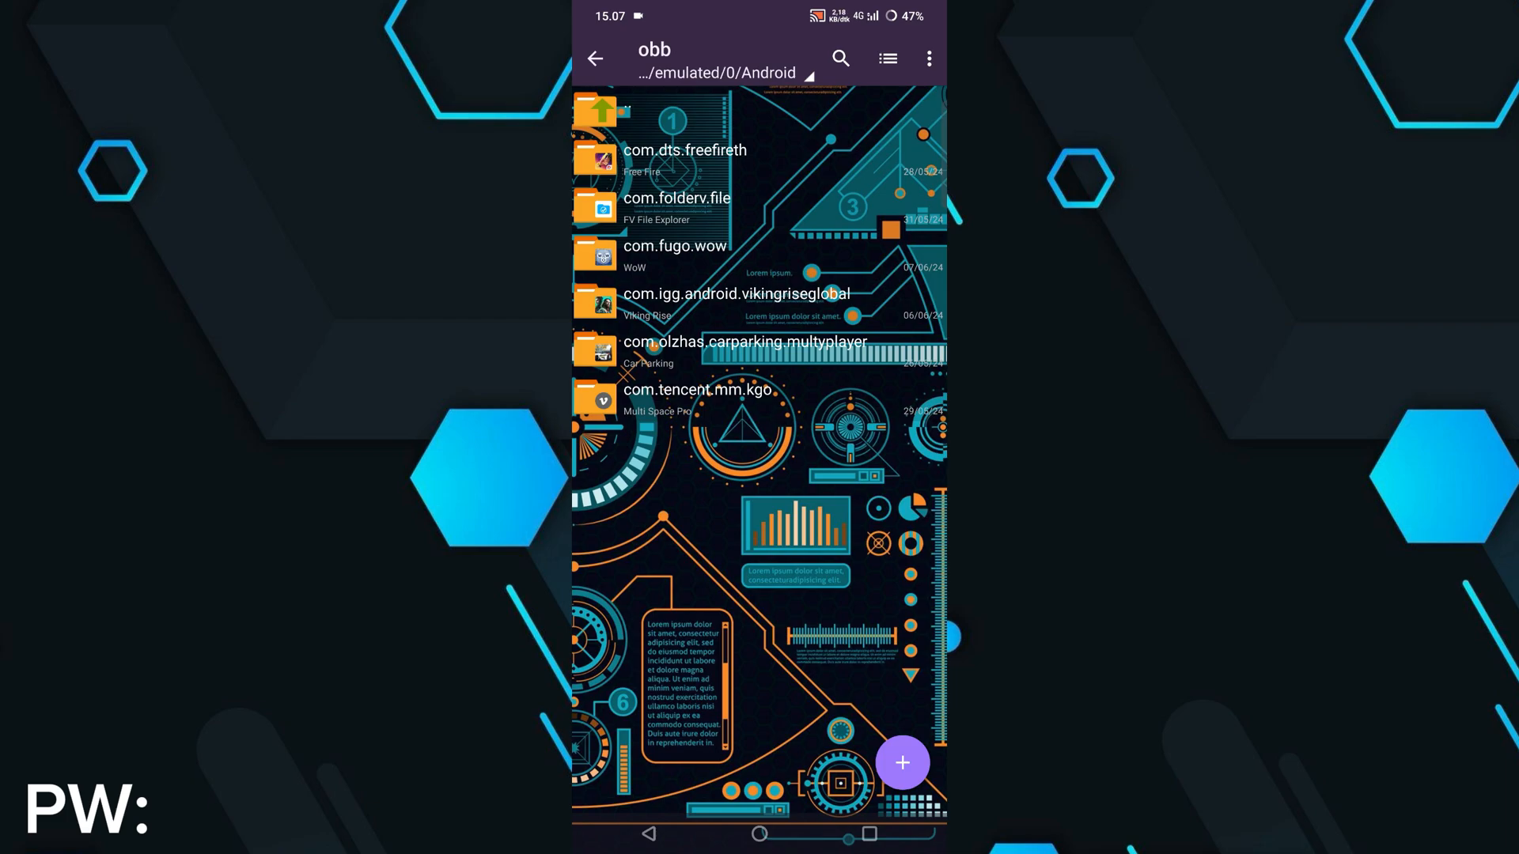
click(595, 58)
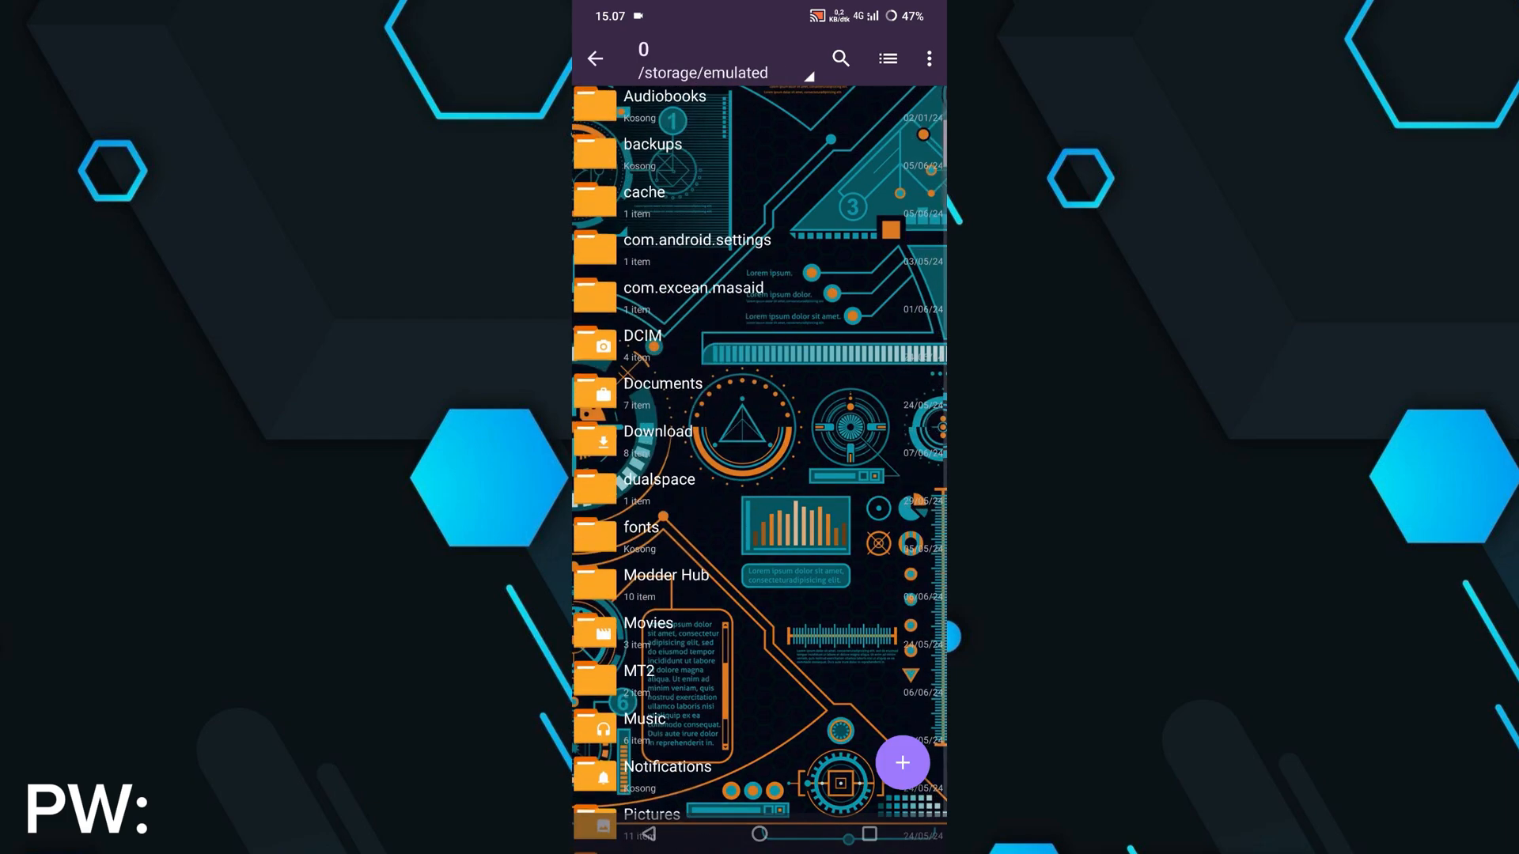
Step: Bring up ZArchiver Pro's Settings menu and scroll through it
click(656, 431)
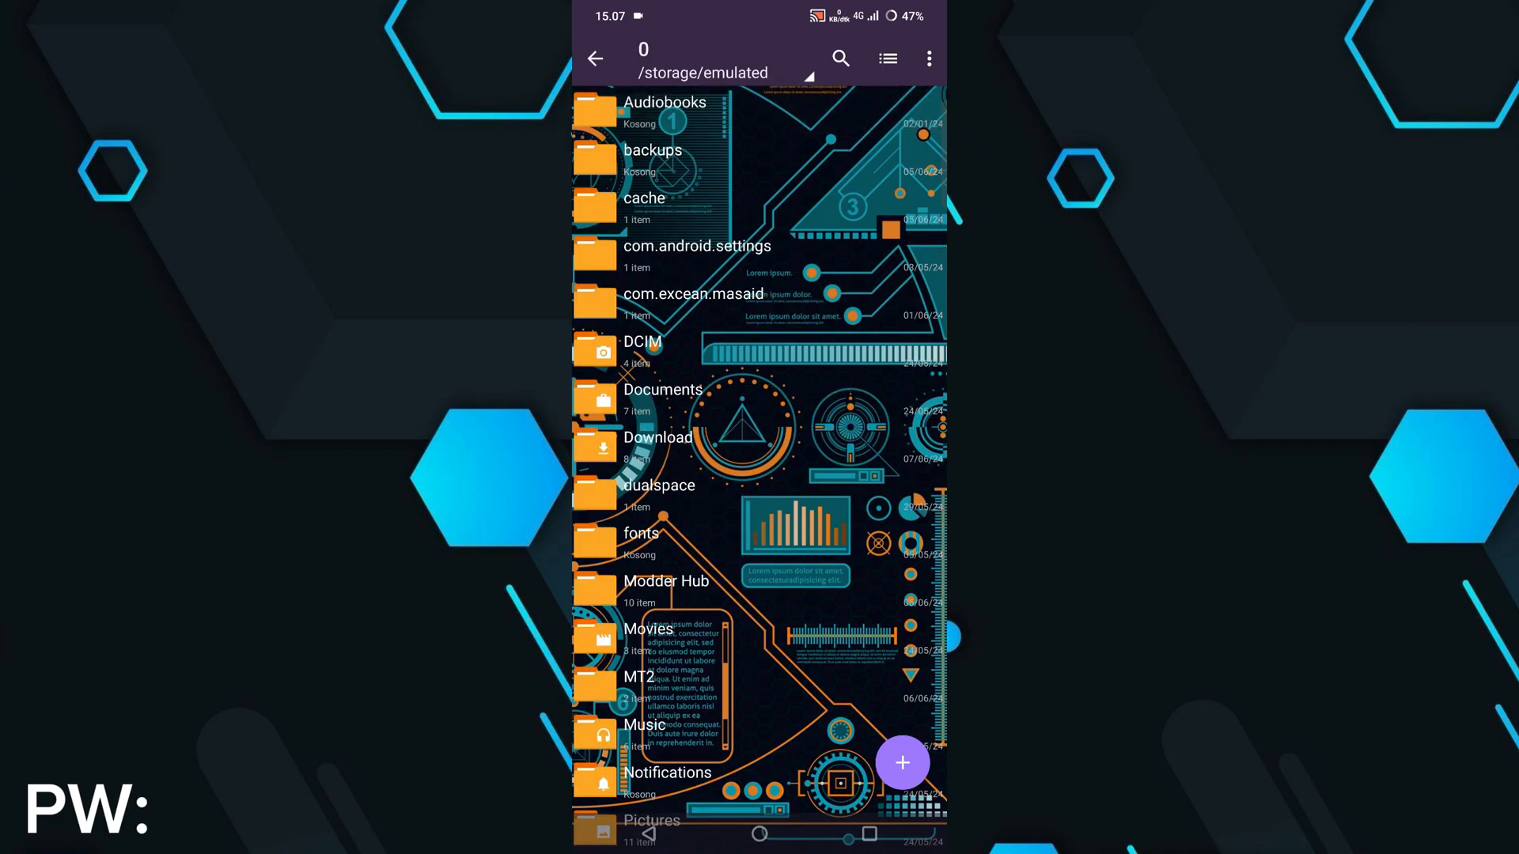
scroll(down, 3)
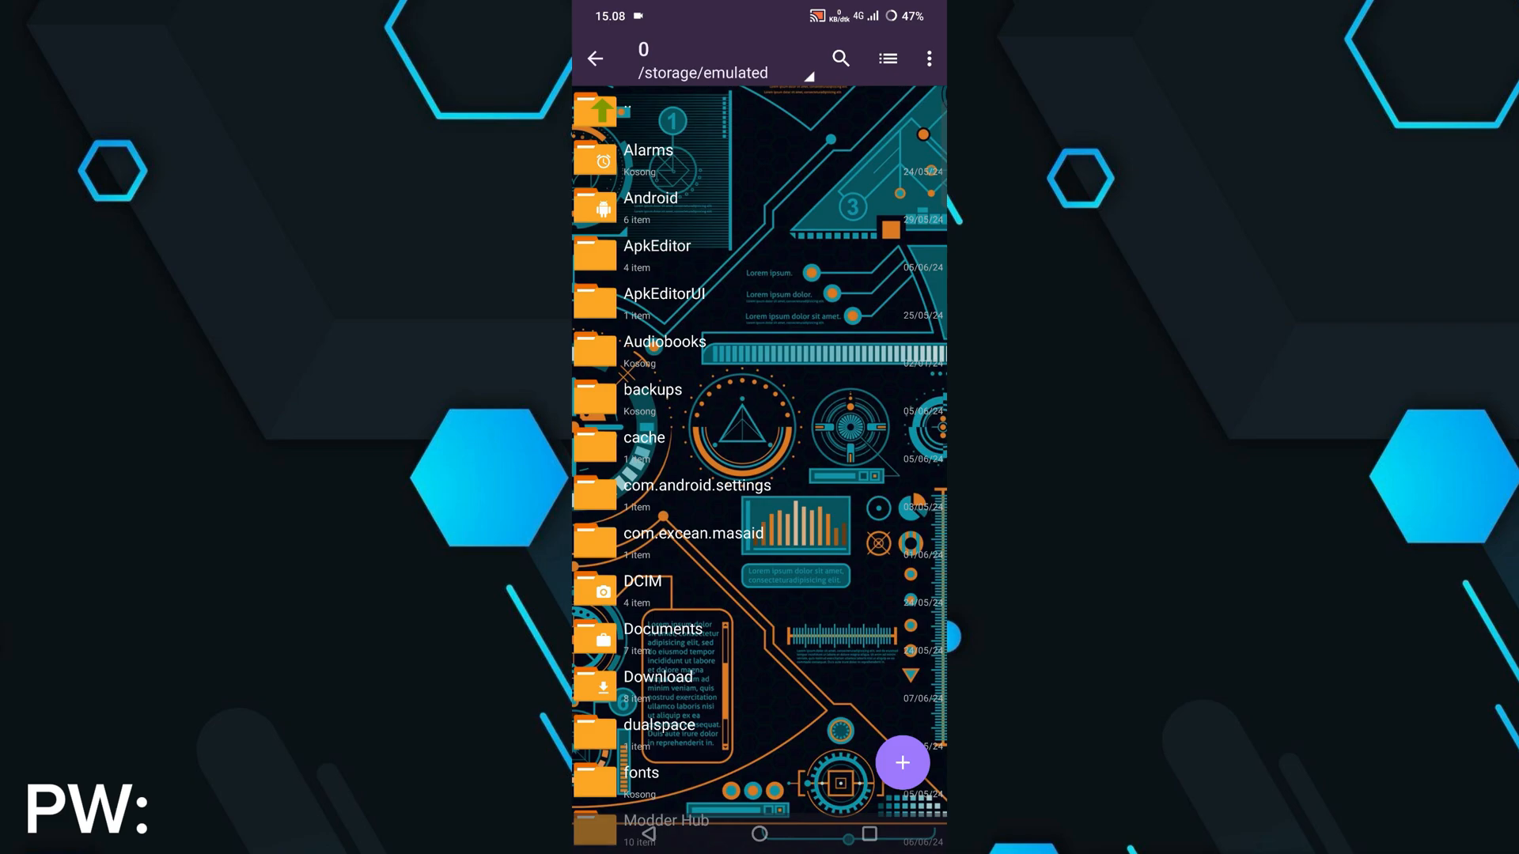
scroll(down, 3)
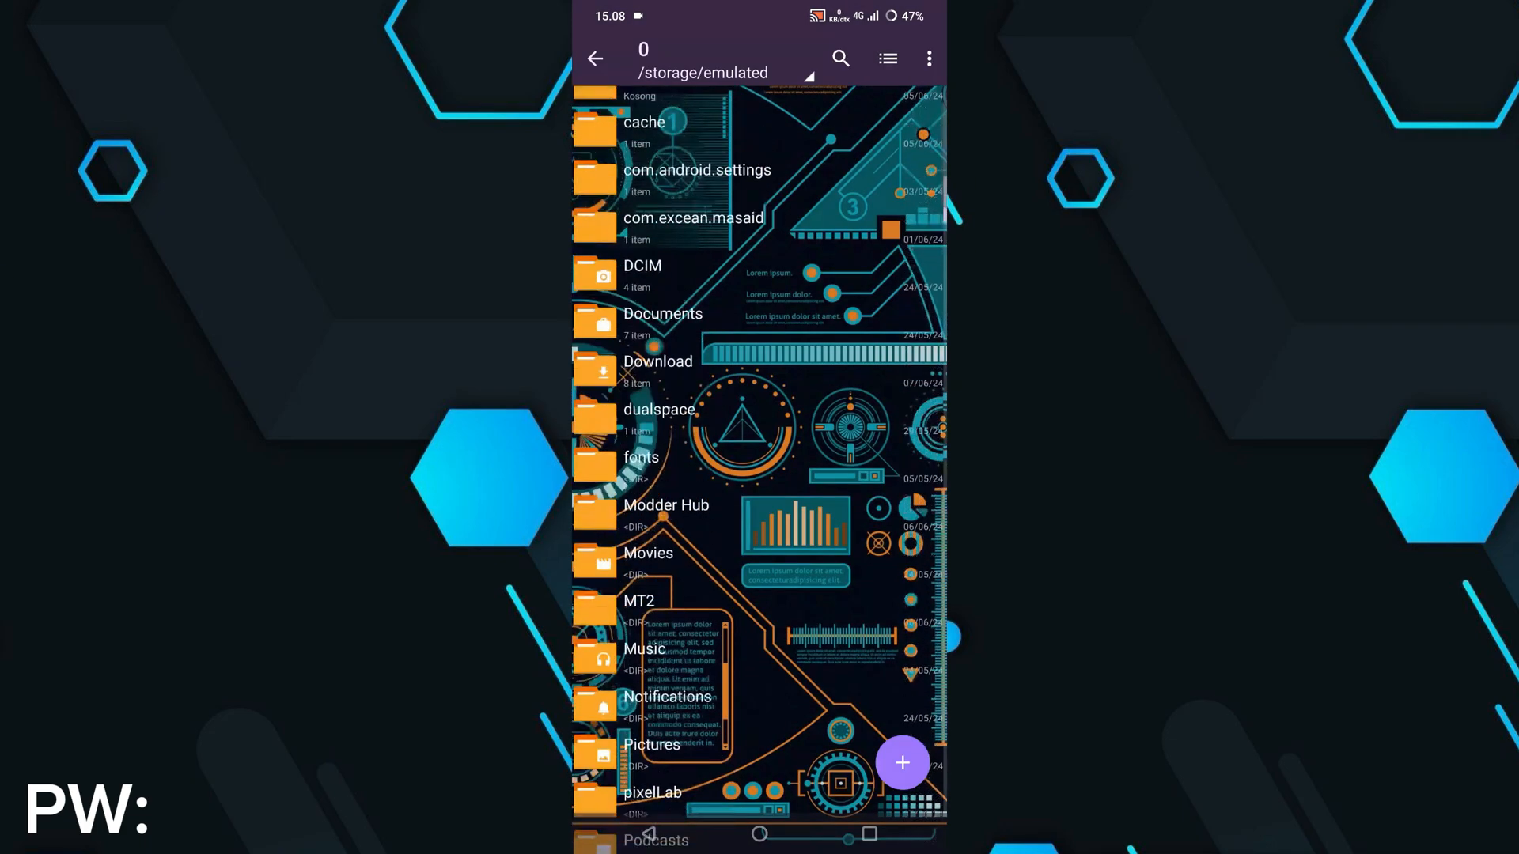
scroll(down, 3)
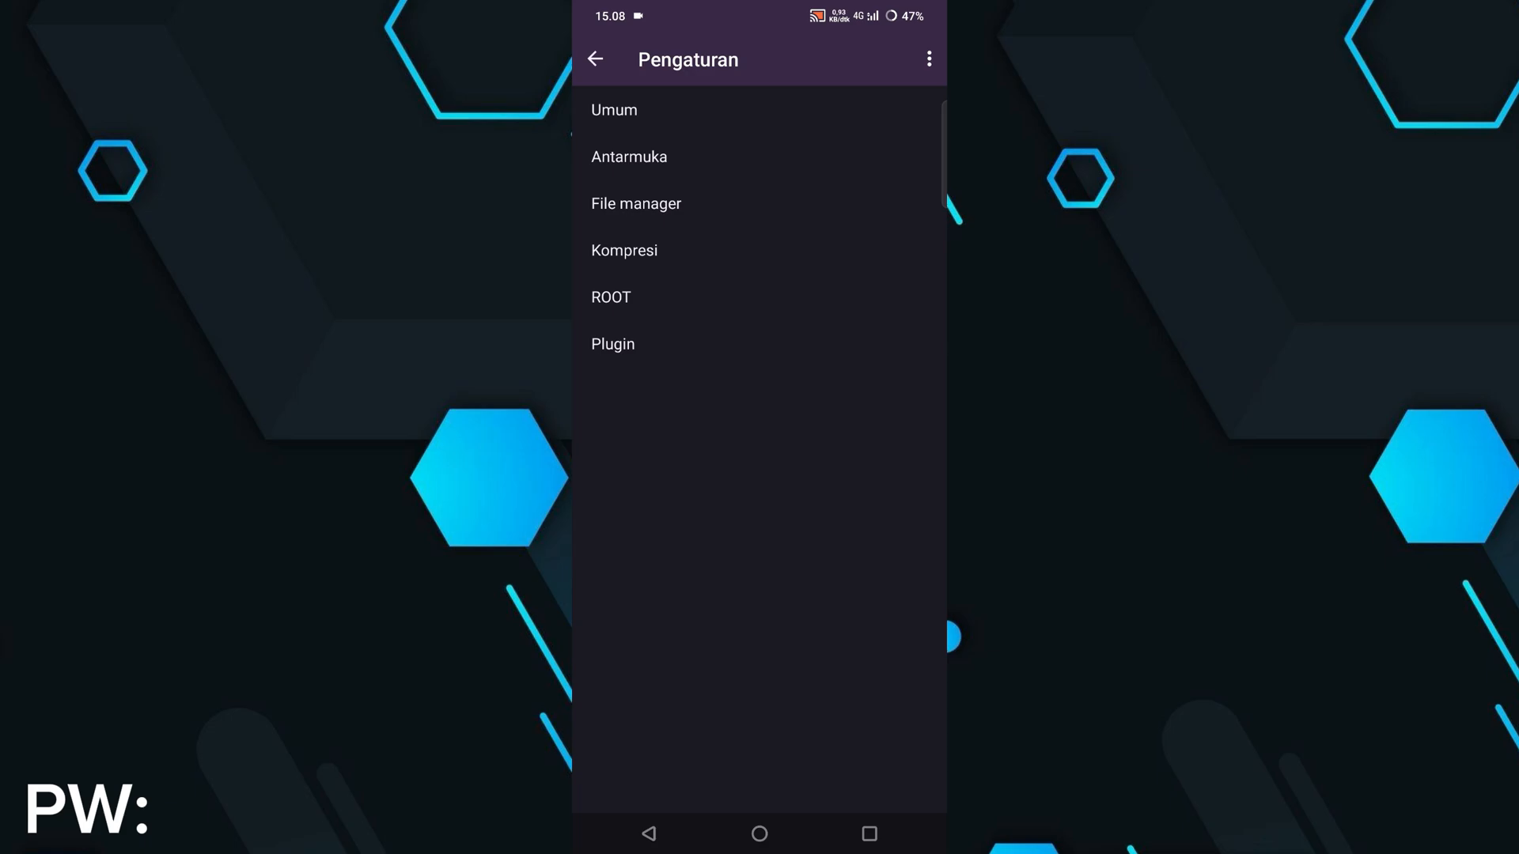
Step: View the File manager, Umum, Kompresi and ROOT settings pages, then return to the file list
click(636, 204)
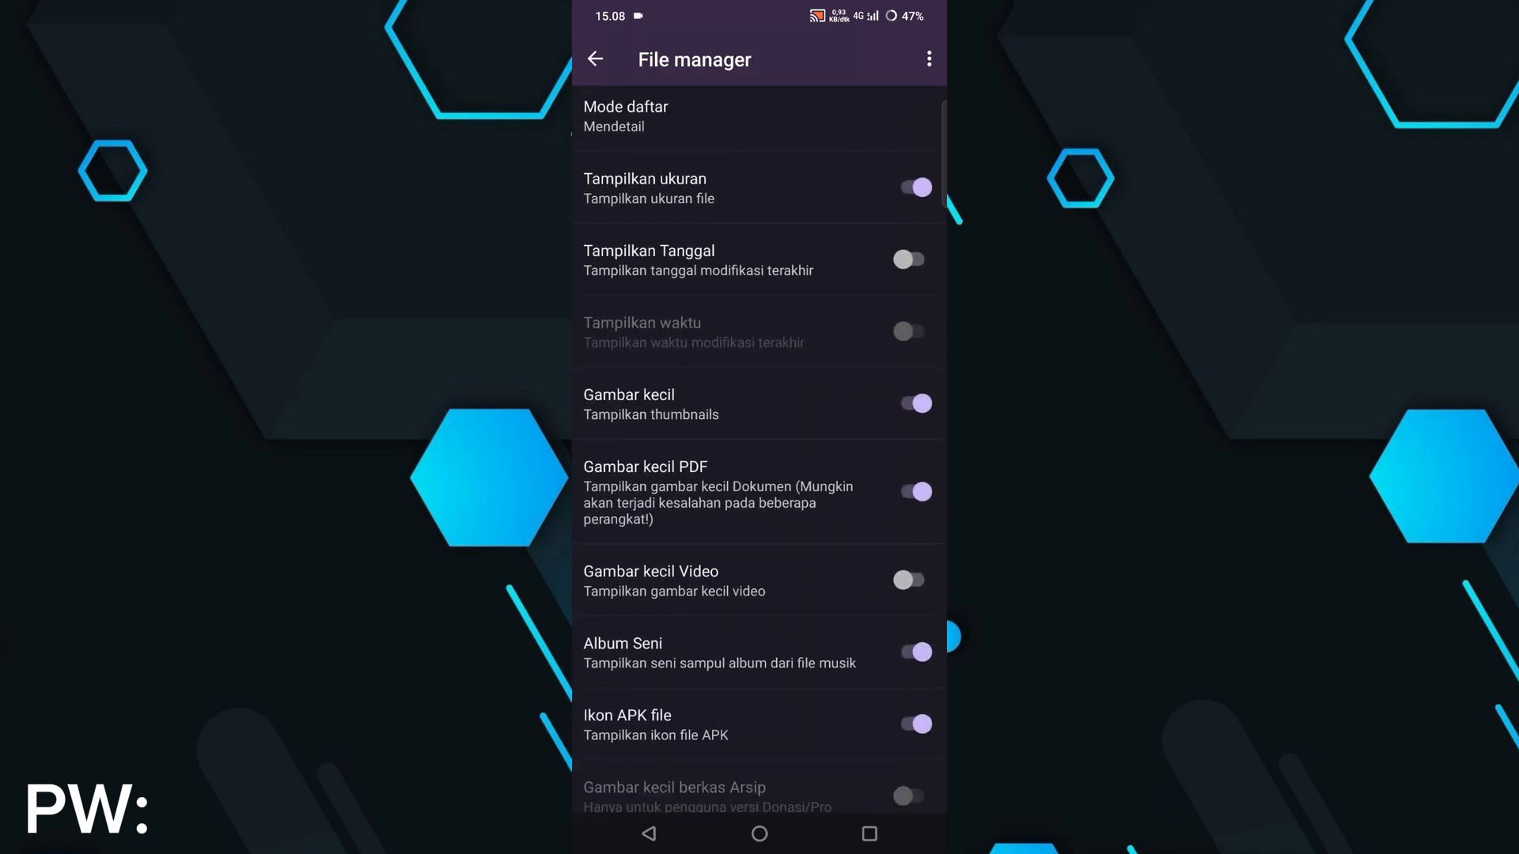
scroll(down, 3)
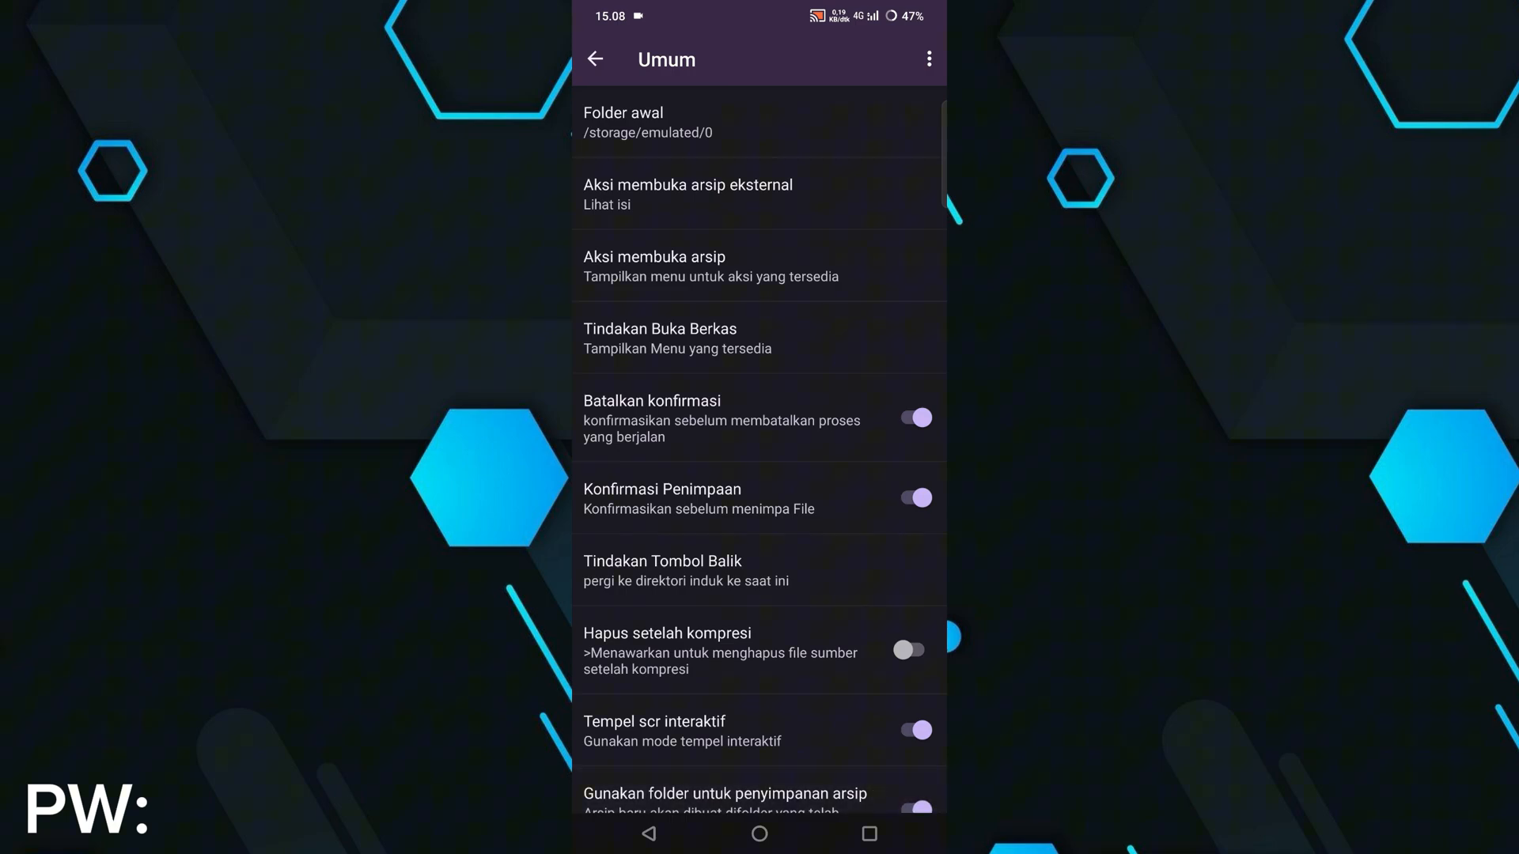
click(595, 60)
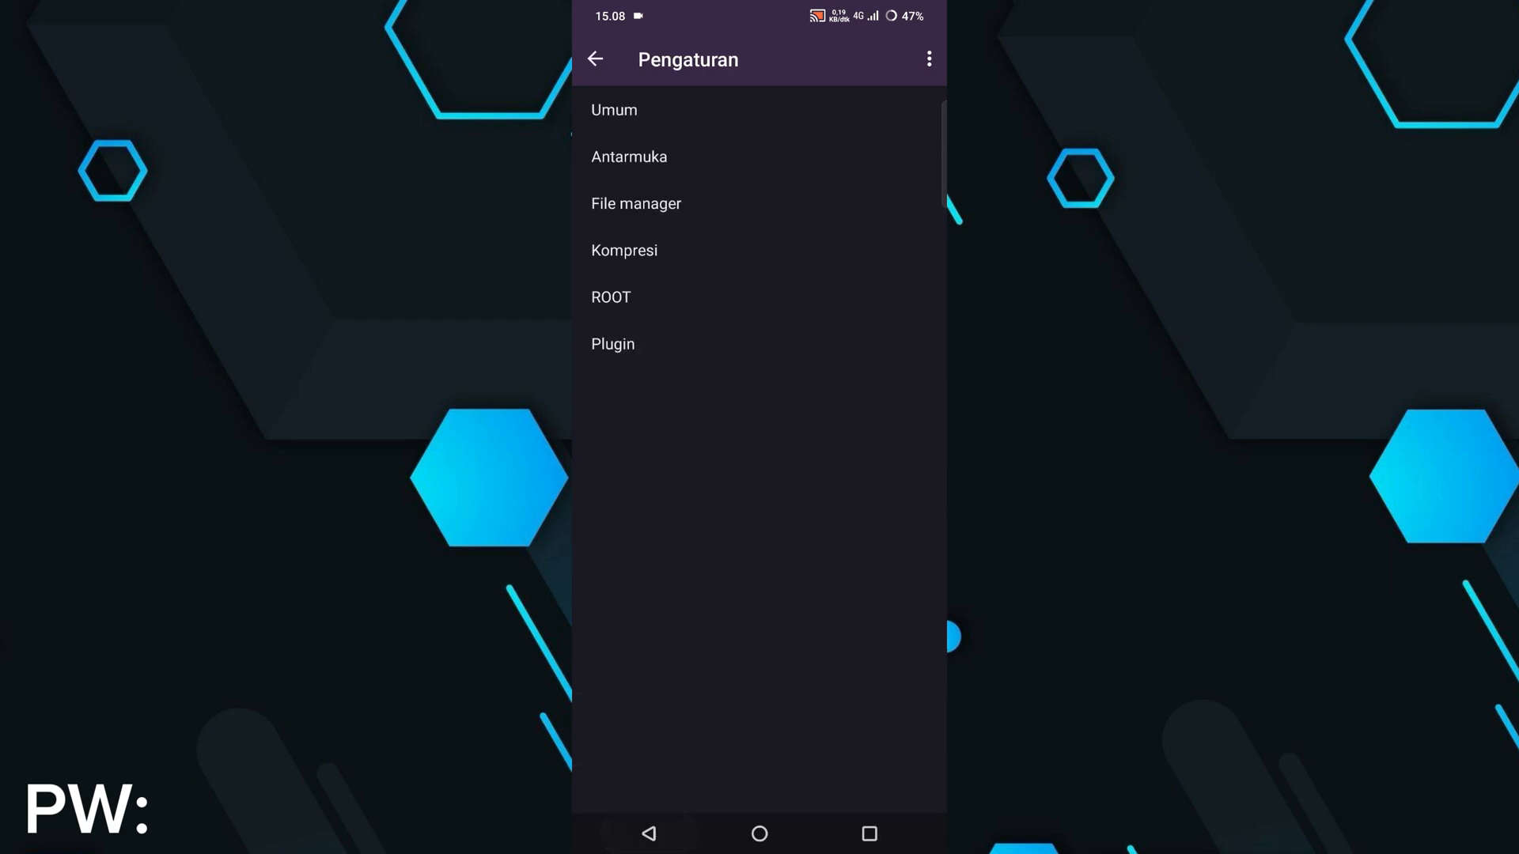
click(624, 249)
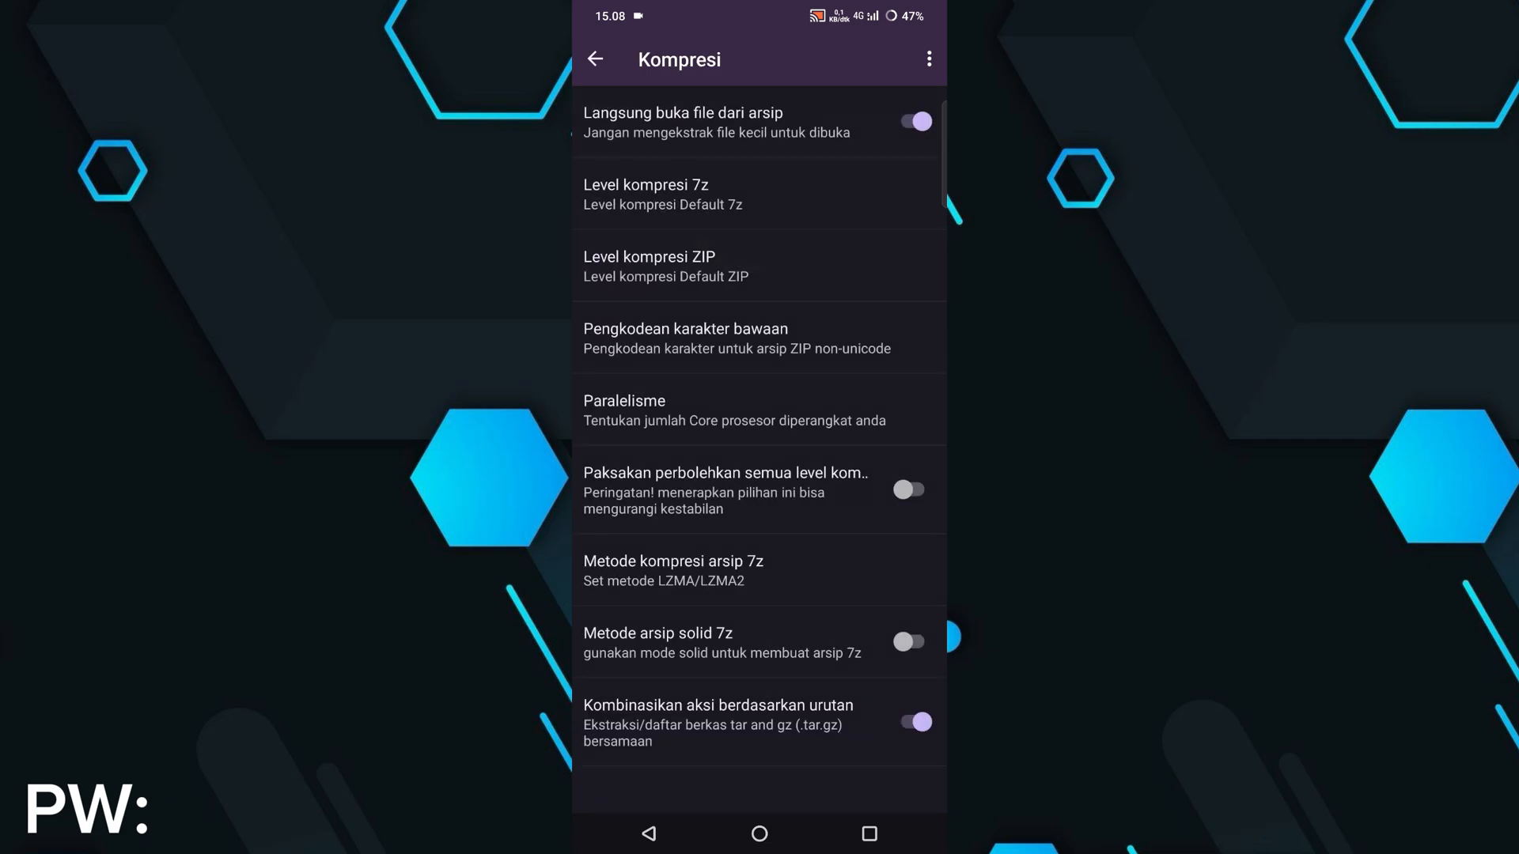
click(650, 266)
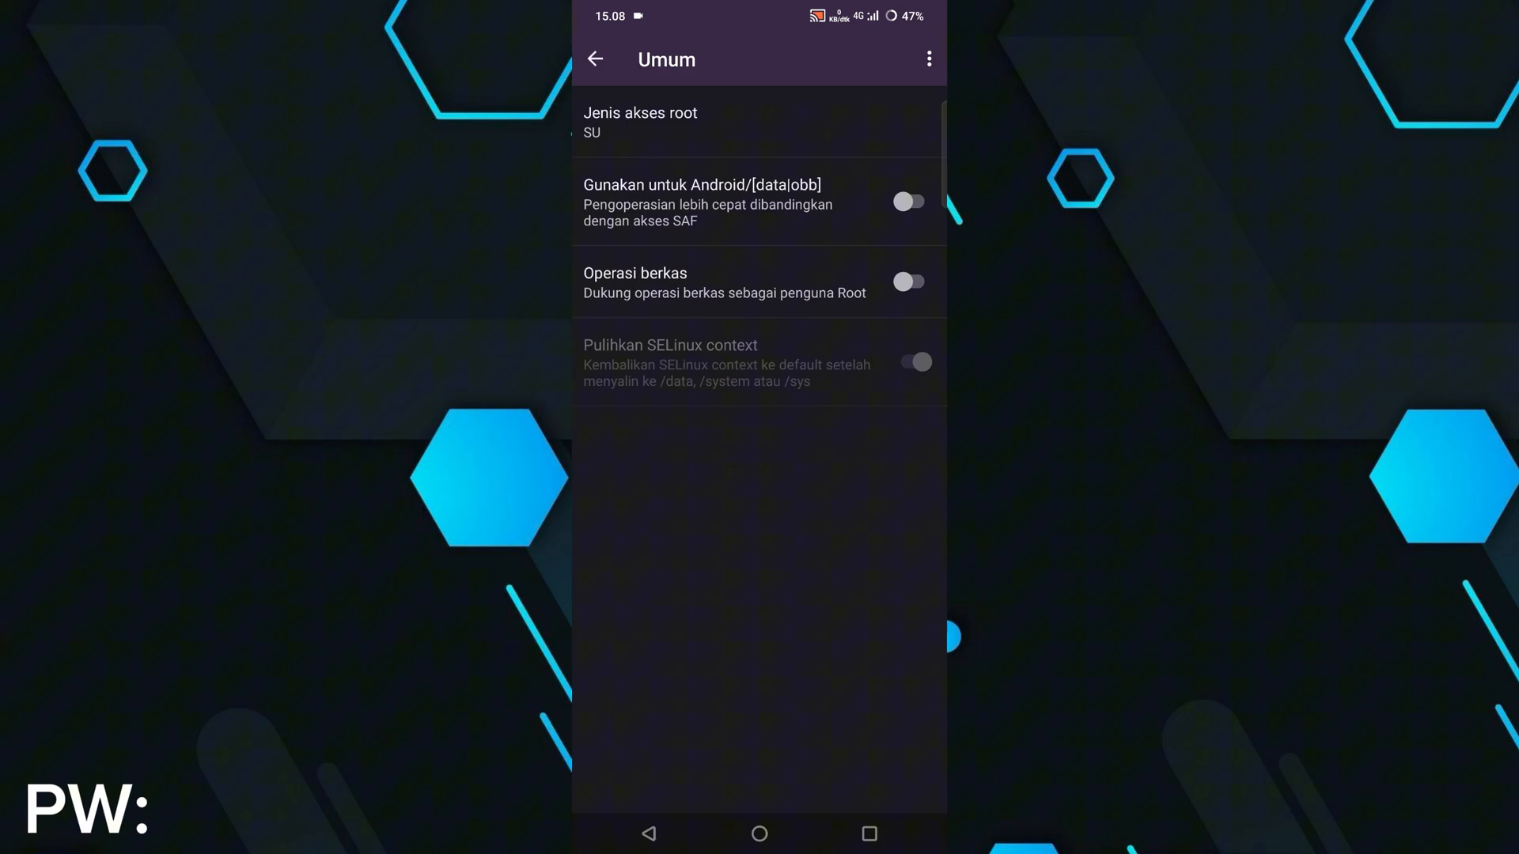
click(594, 59)
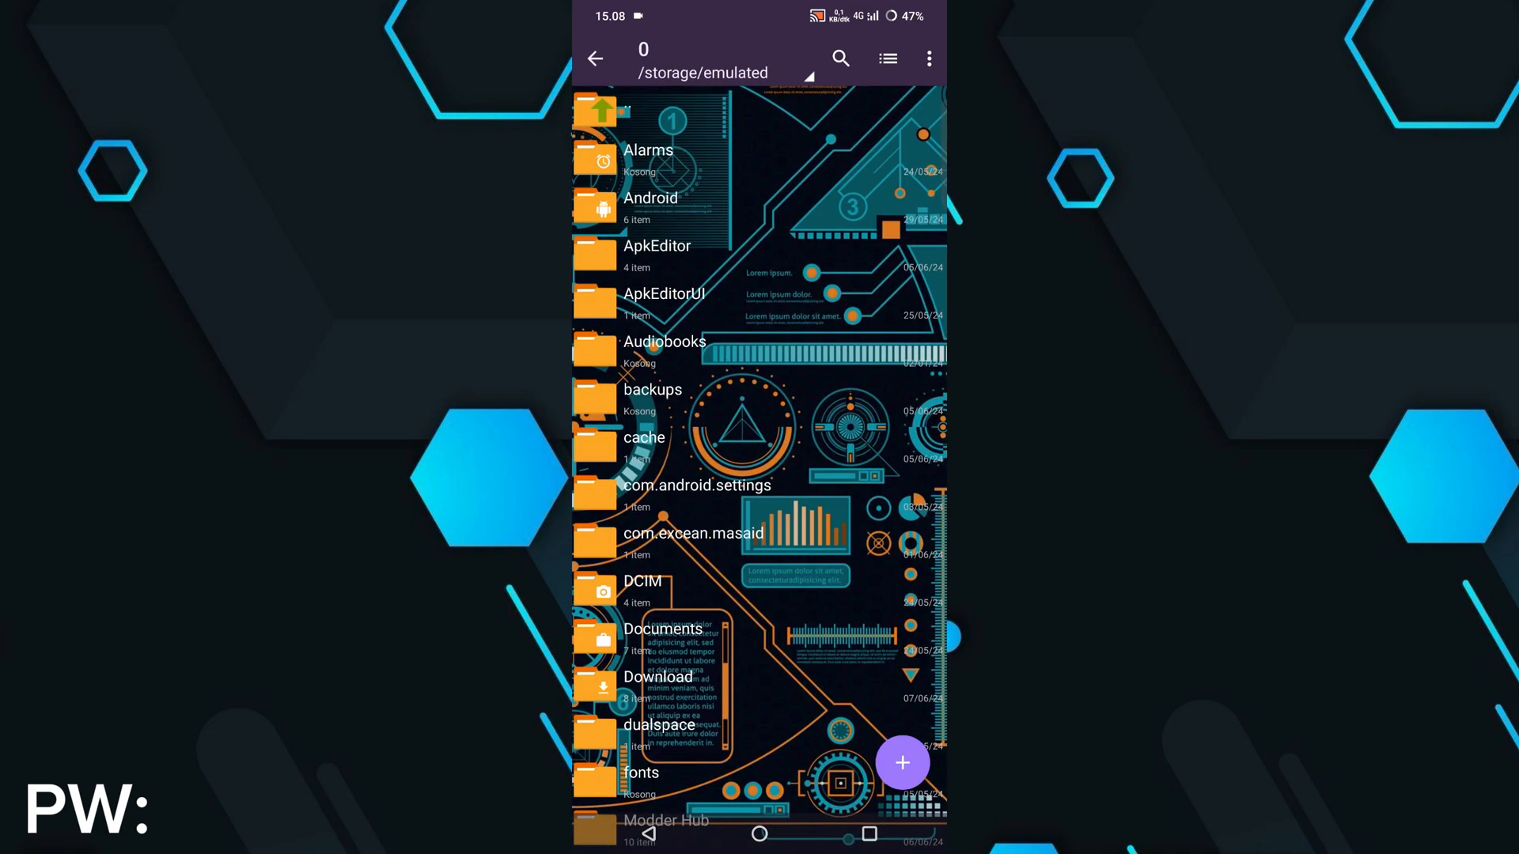
scroll(down, 3)
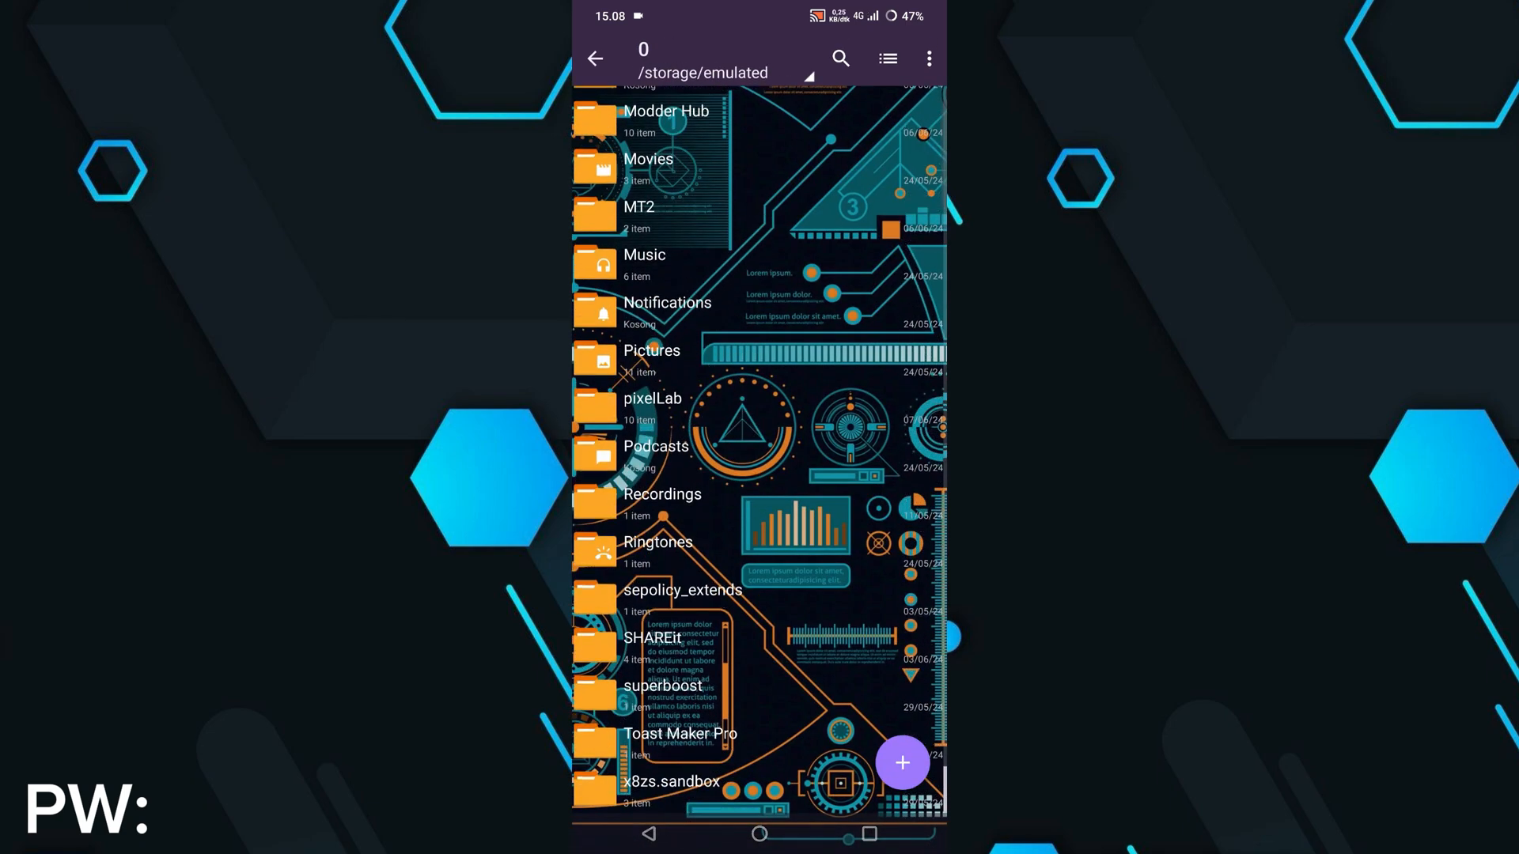